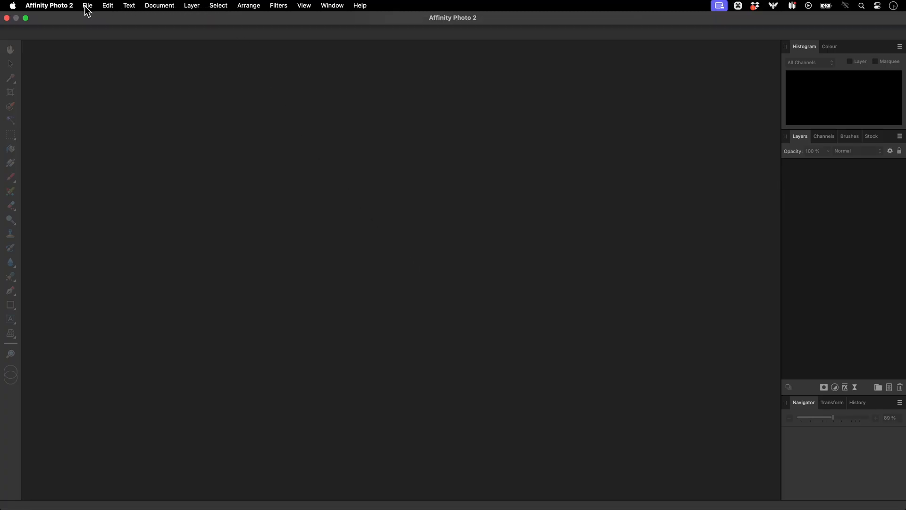
# Step: Start a new astrophotography stack session from the File commands
pyautogui.click(87, 6)
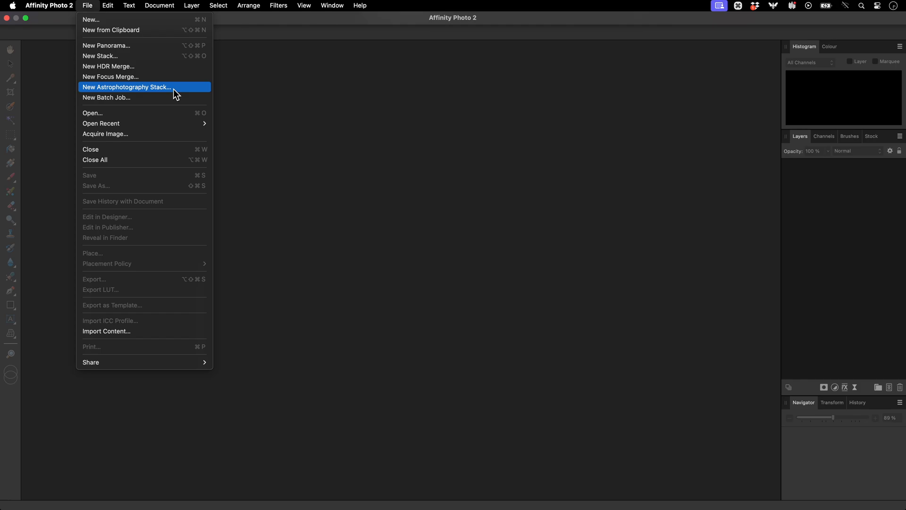
pyautogui.click(125, 87)
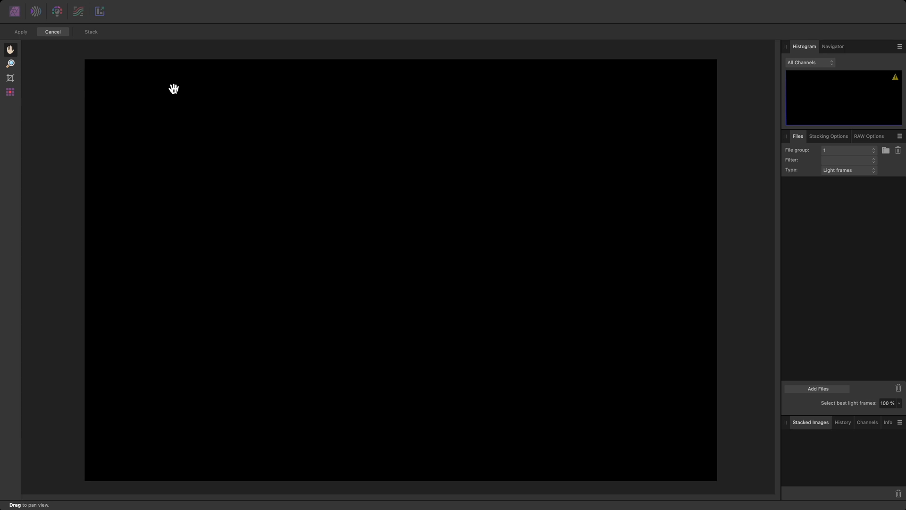
pyautogui.moveTo(625, 199)
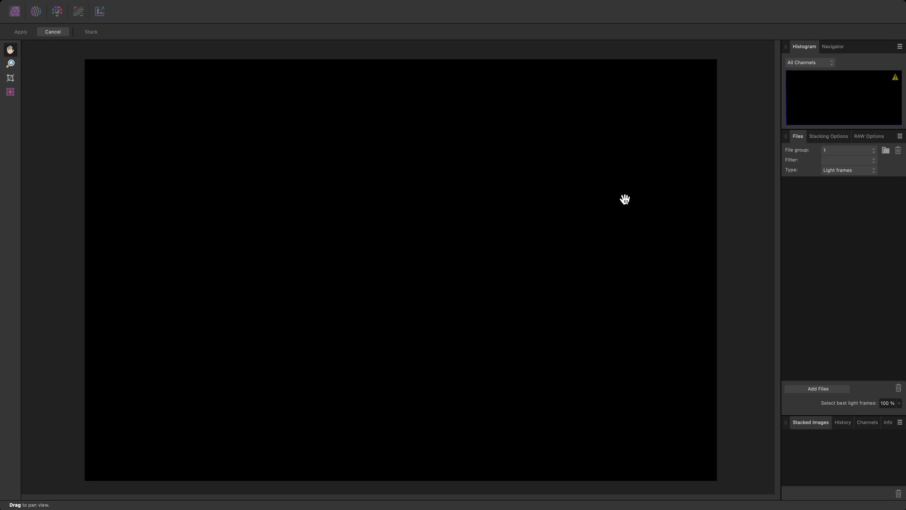
pyautogui.moveTo(823, 223)
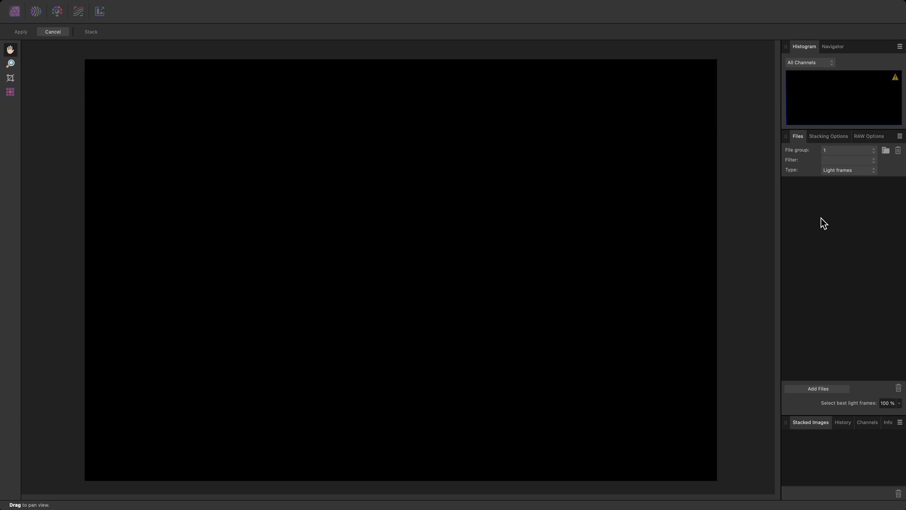
pyautogui.moveTo(804, 158)
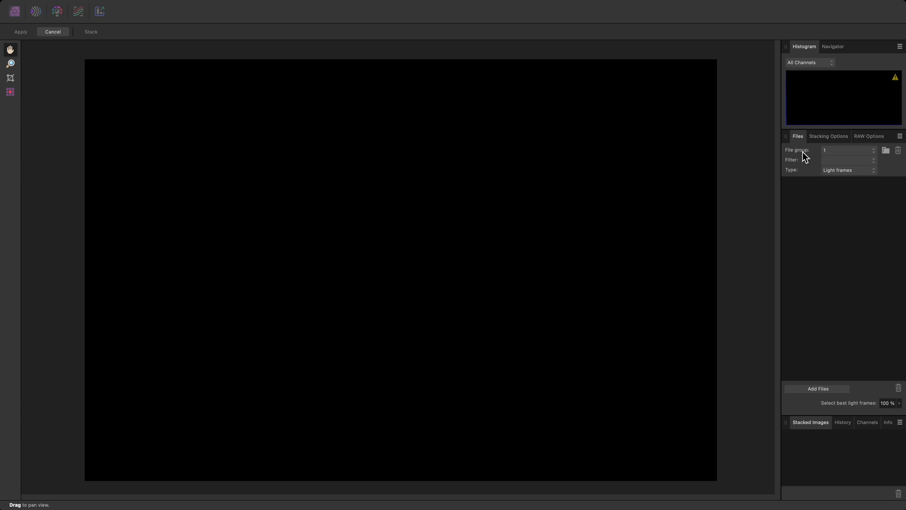
pyautogui.moveTo(840, 391)
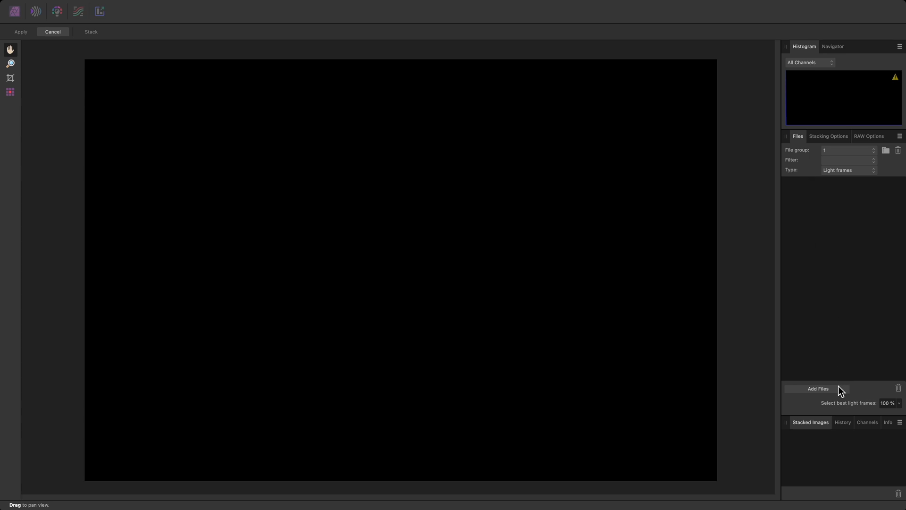
# Step: Load the Ha light frames from Lights > Ha into the stack's file list
pyautogui.click(817, 388)
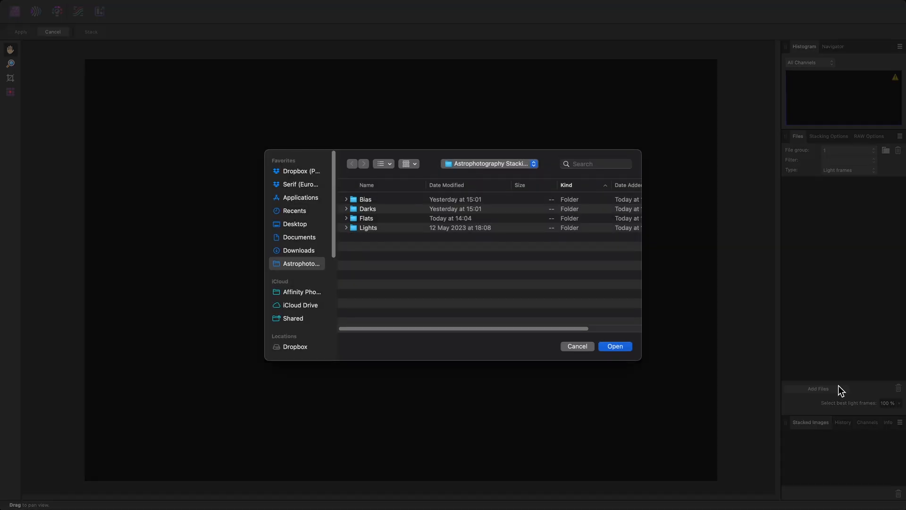
pyautogui.doubleClick(367, 228)
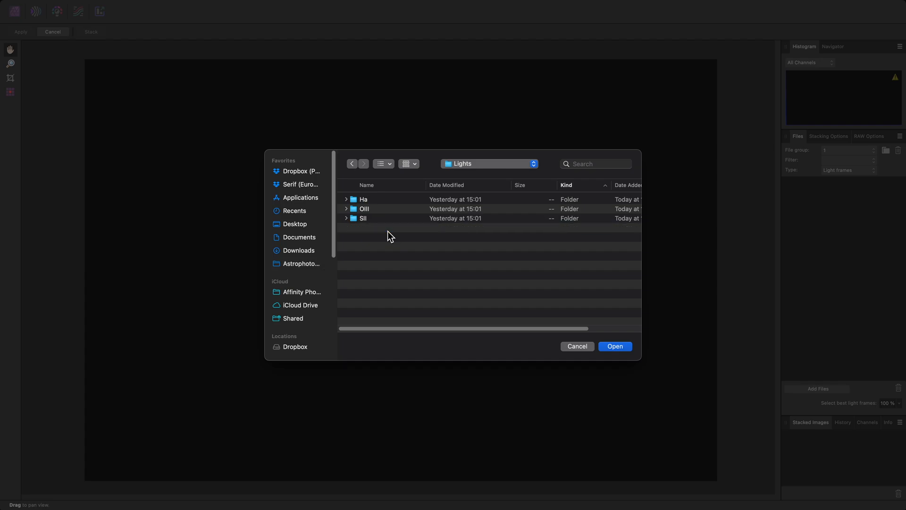
pyautogui.moveTo(376, 214)
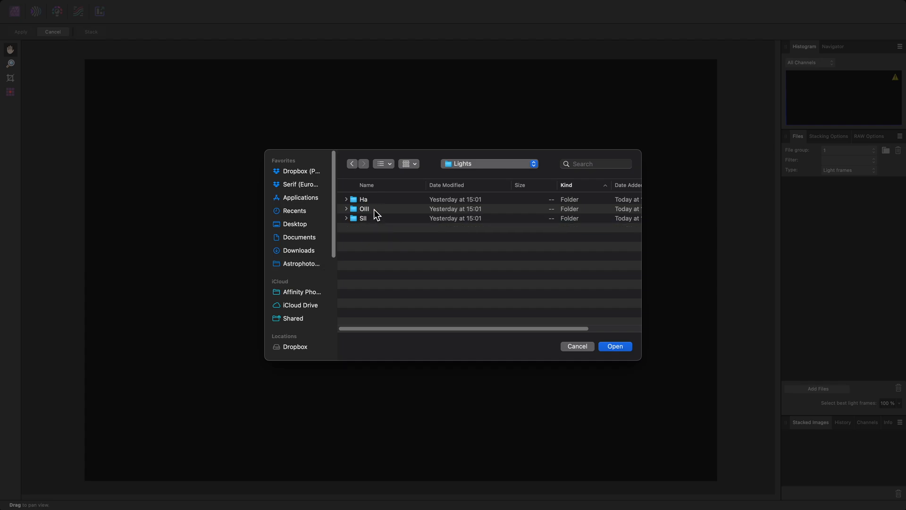
pyautogui.doubleClick(363, 199)
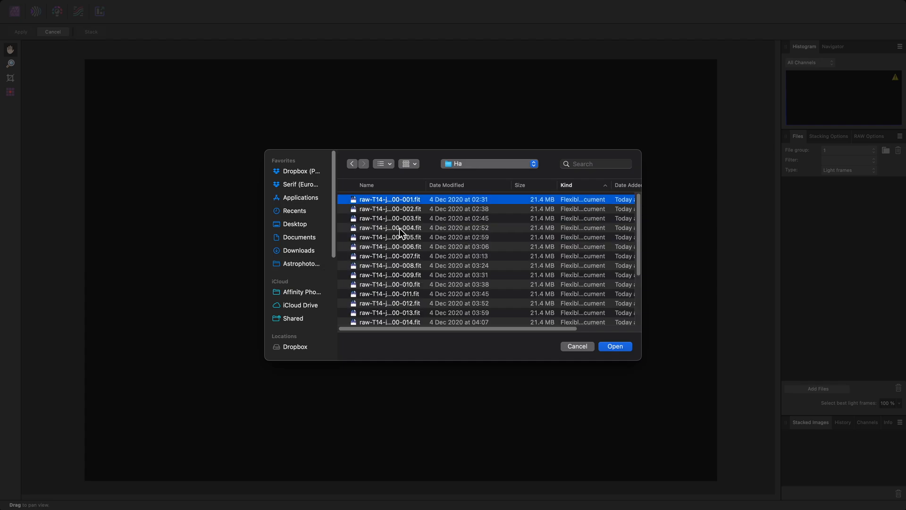
pyautogui.click(412, 315)
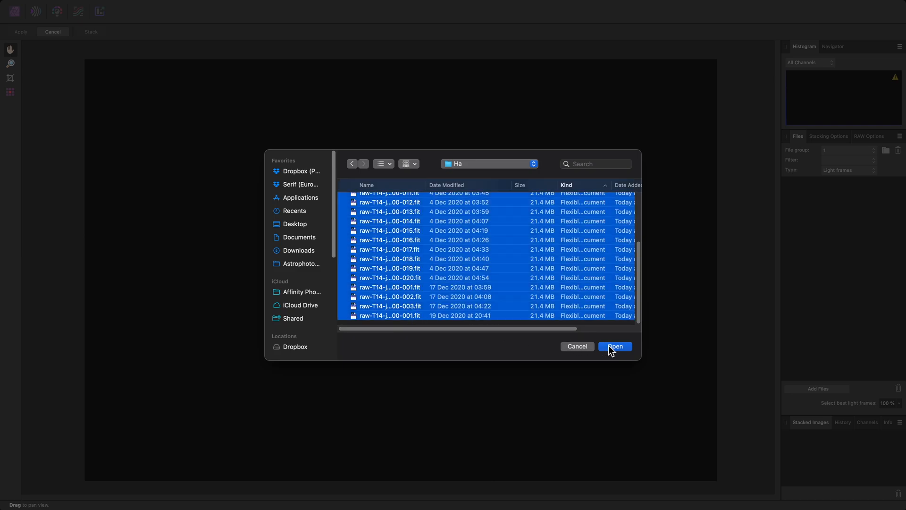
pyautogui.click(614, 346)
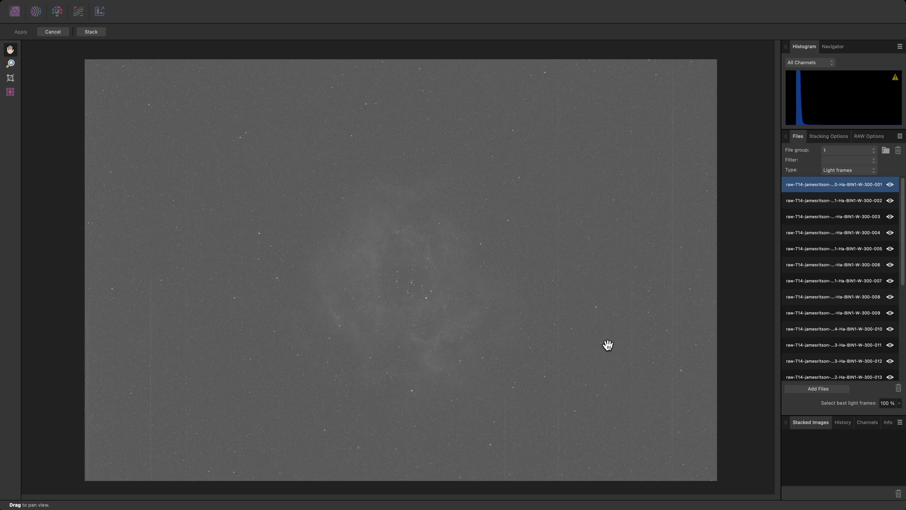
pyautogui.moveTo(861, 178)
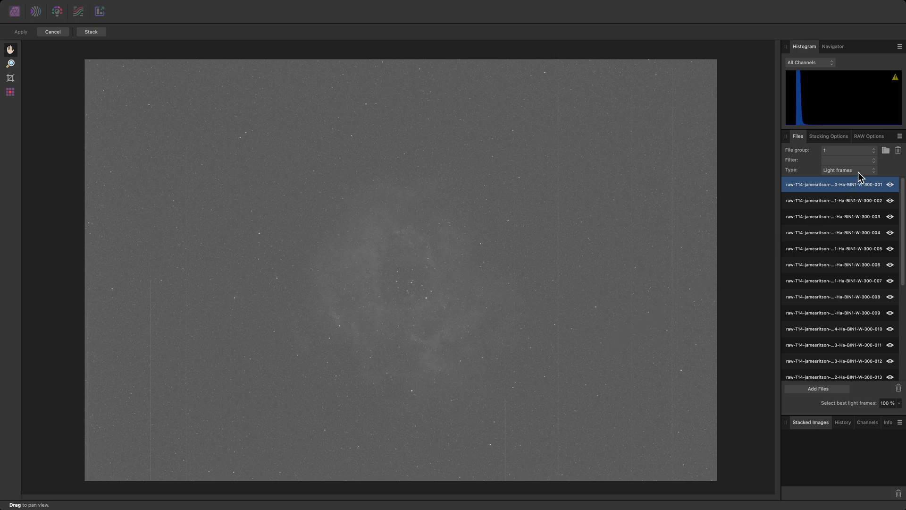
# Step: Add the bias frames from the Bias folder as Bias type
pyautogui.click(847, 169)
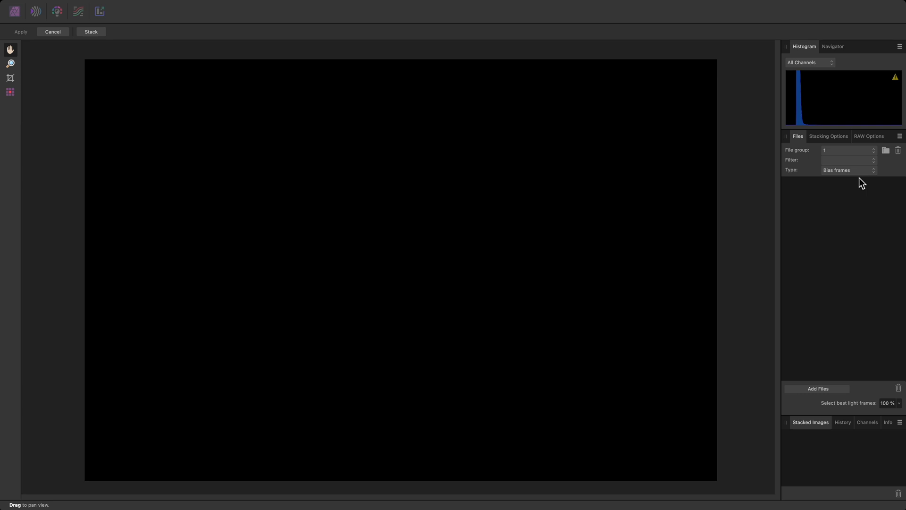
pyautogui.click(817, 387)
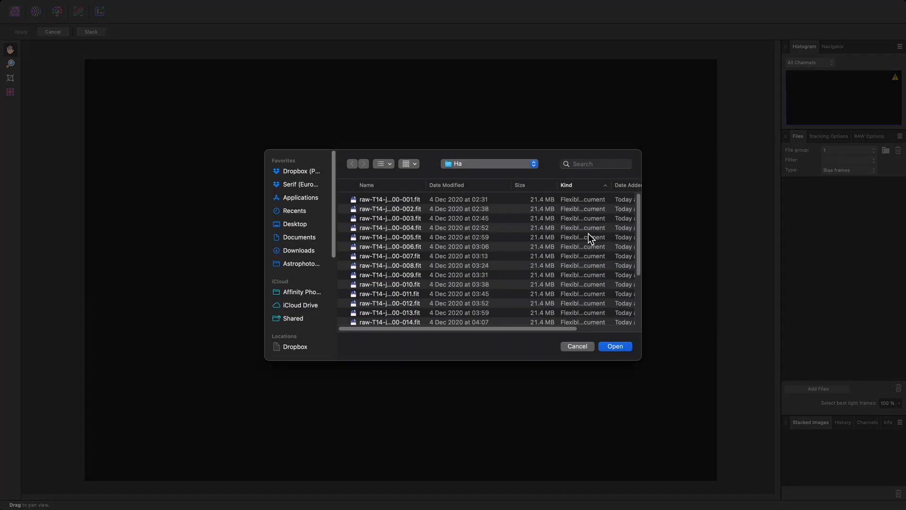
pyautogui.click(301, 263)
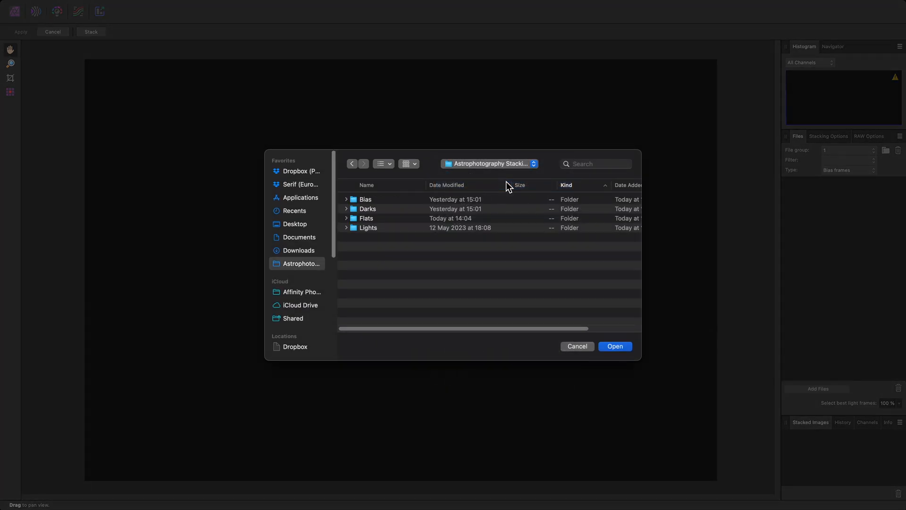
pyautogui.doubleClick(364, 199)
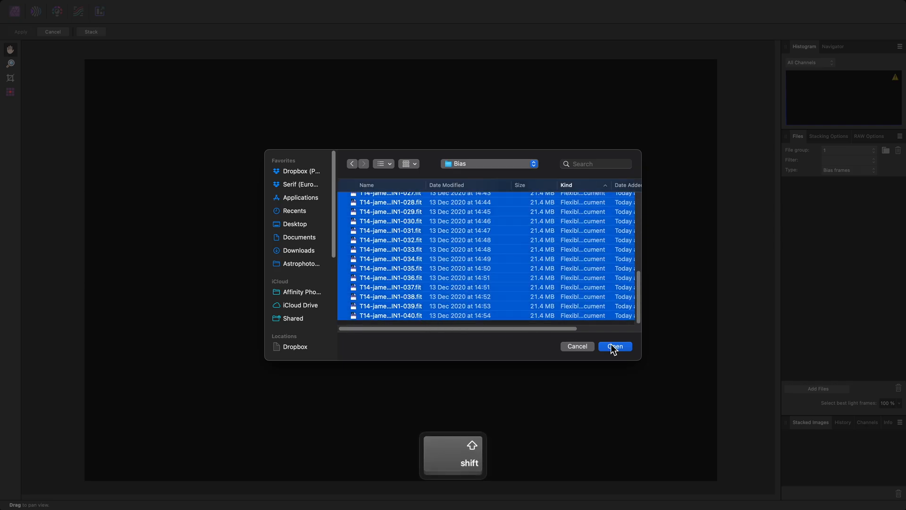
pyautogui.click(614, 346)
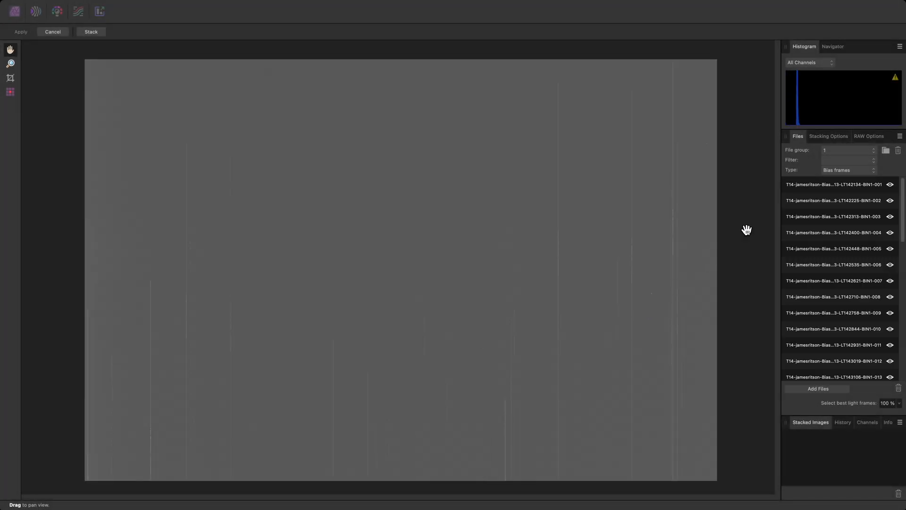
# Step: Add the dark frames from the Darks folder as Dark type
pyautogui.click(847, 170)
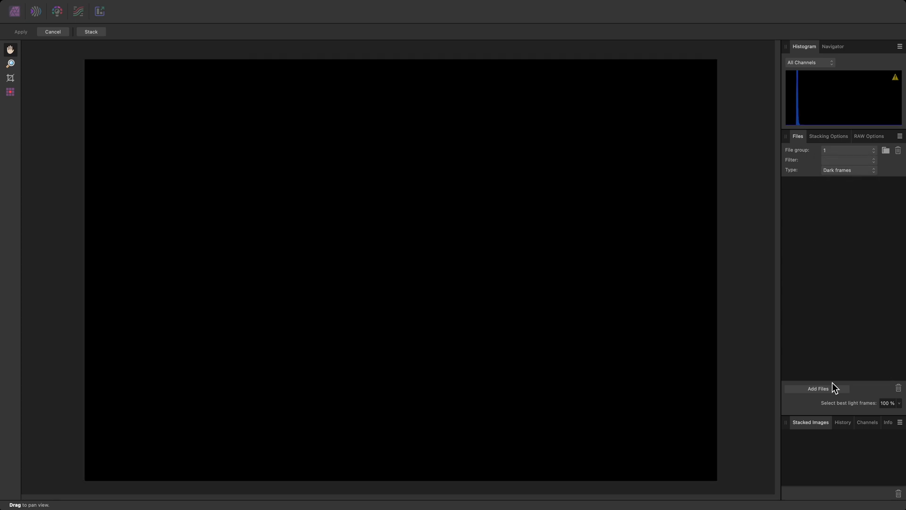
pyautogui.click(817, 387)
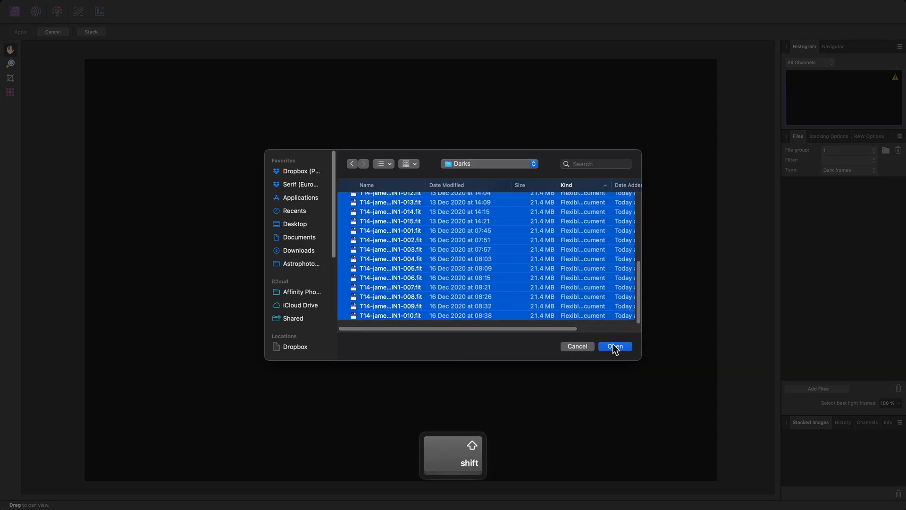
pyautogui.click(614, 347)
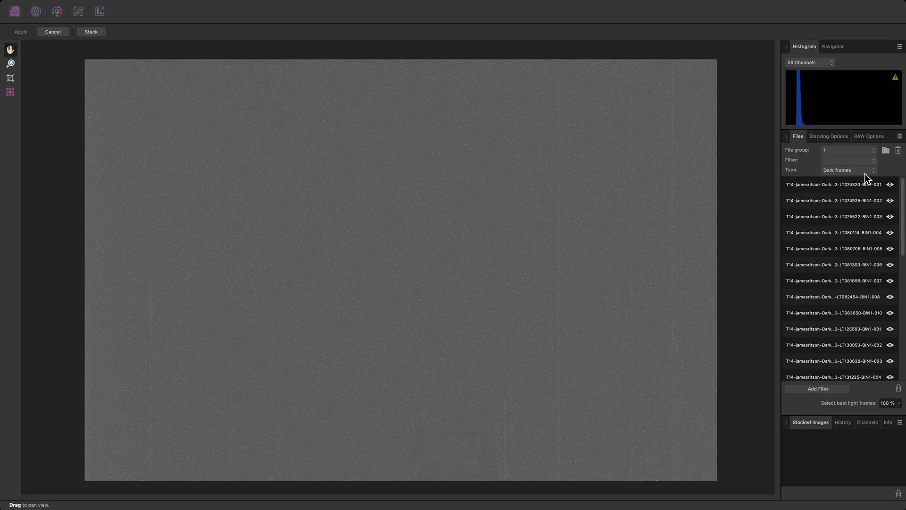
# Step: Add the Ha sky flat frames and tag file group 1 with the H-alpha filter
pyautogui.click(846, 169)
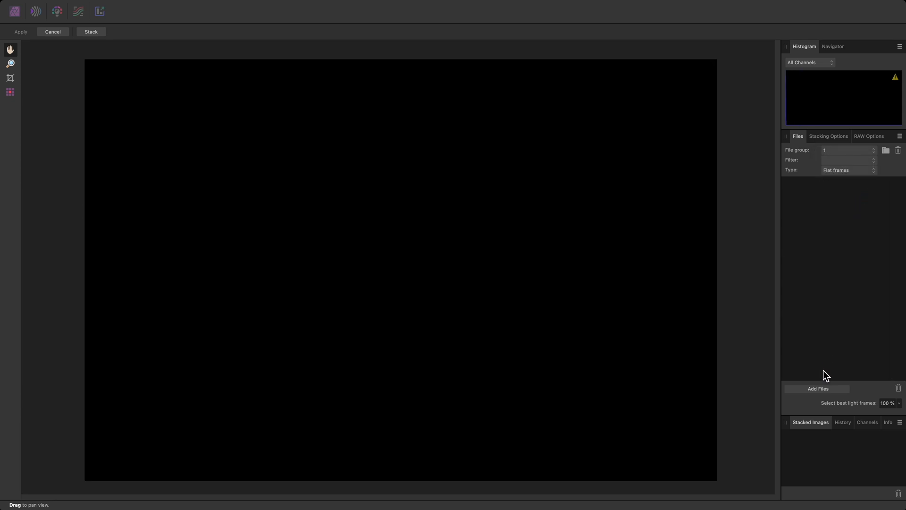
pyautogui.click(818, 388)
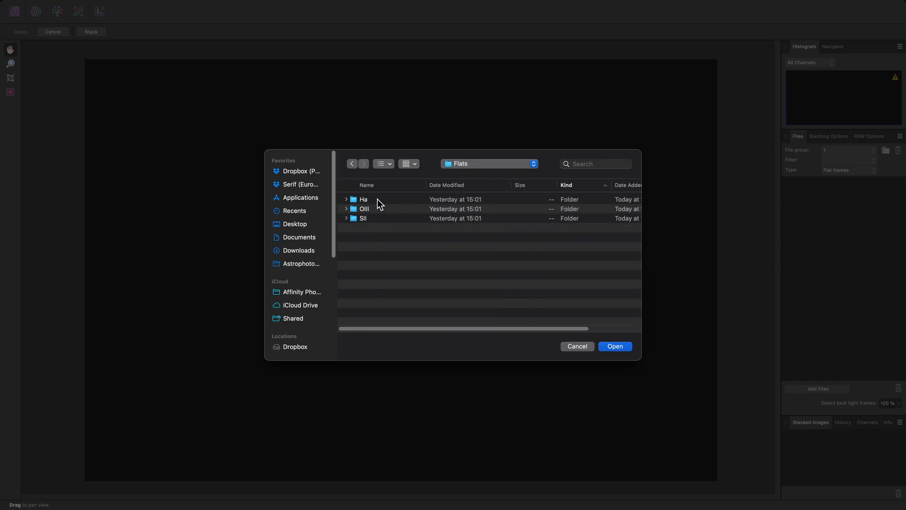
pyautogui.doubleClick(362, 199)
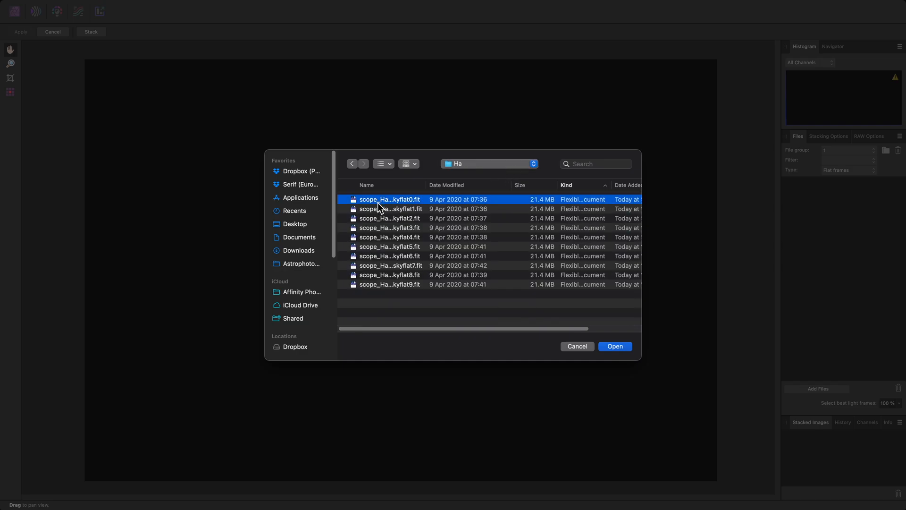
pyautogui.click(615, 345)
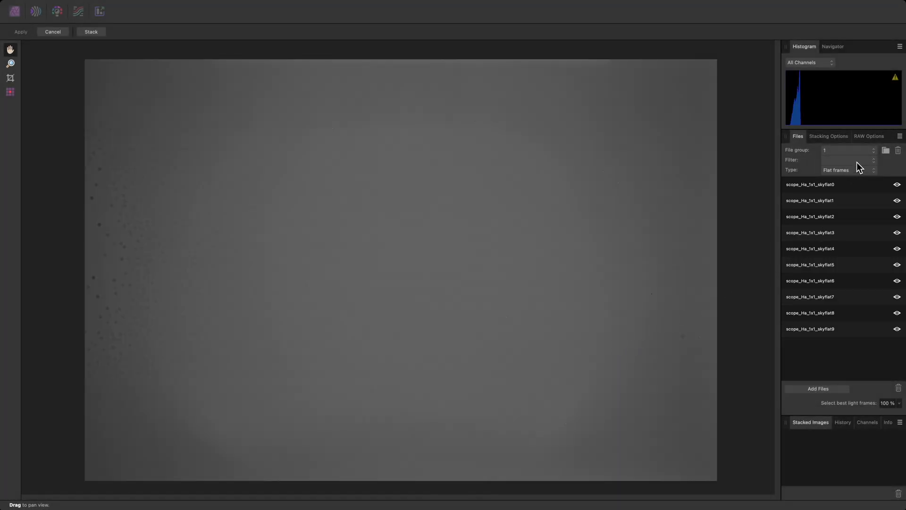
pyautogui.click(846, 160)
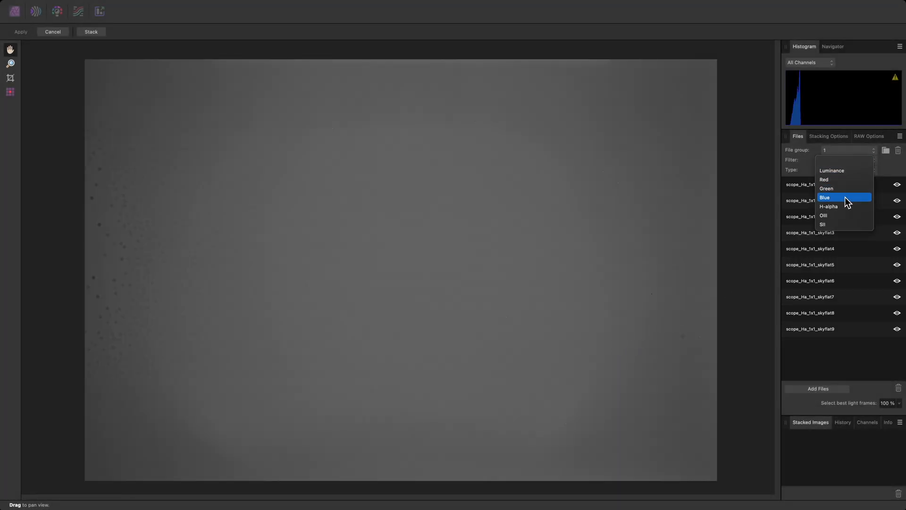
pyautogui.moveTo(846, 207)
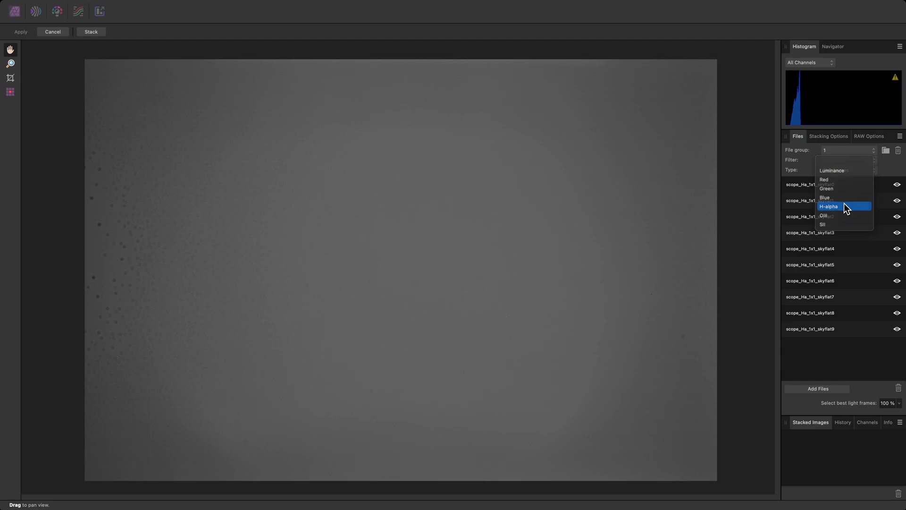
pyautogui.click(829, 206)
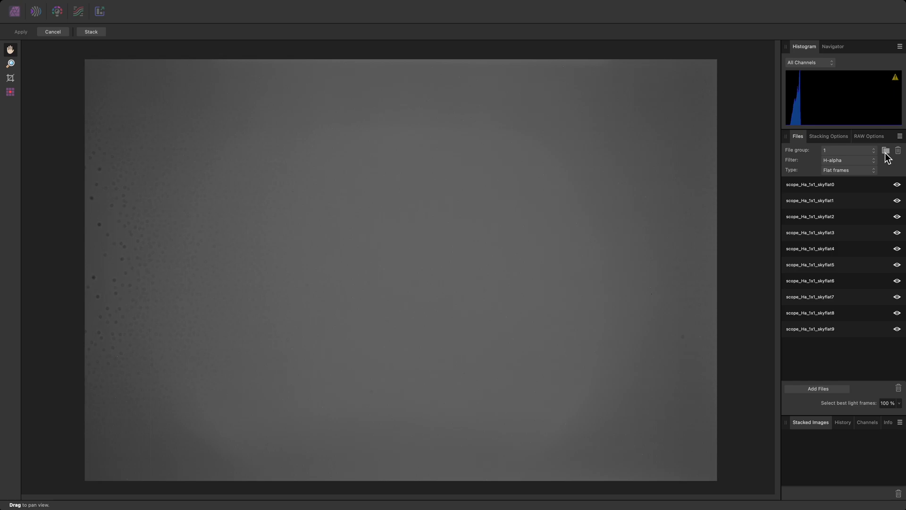
# Step: Create file group 2 tagged OIII and load its OIII light frames
pyautogui.click(847, 160)
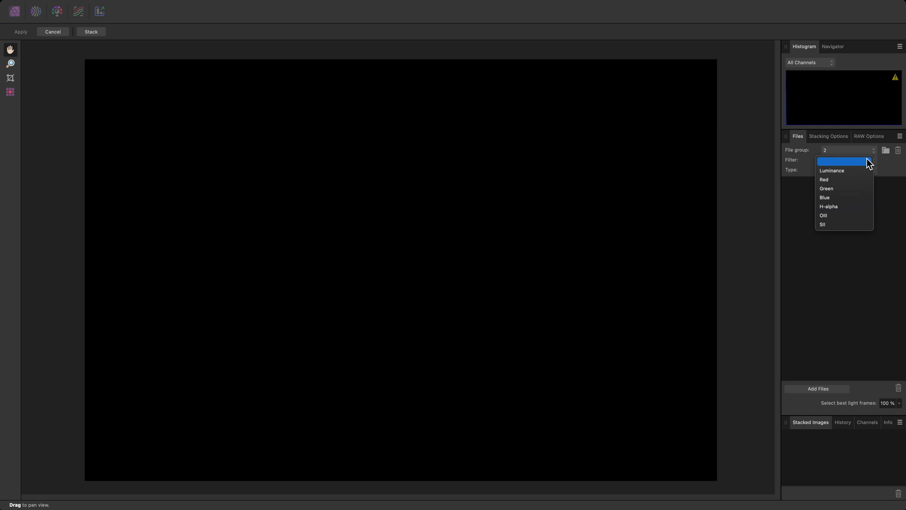
pyautogui.click(823, 216)
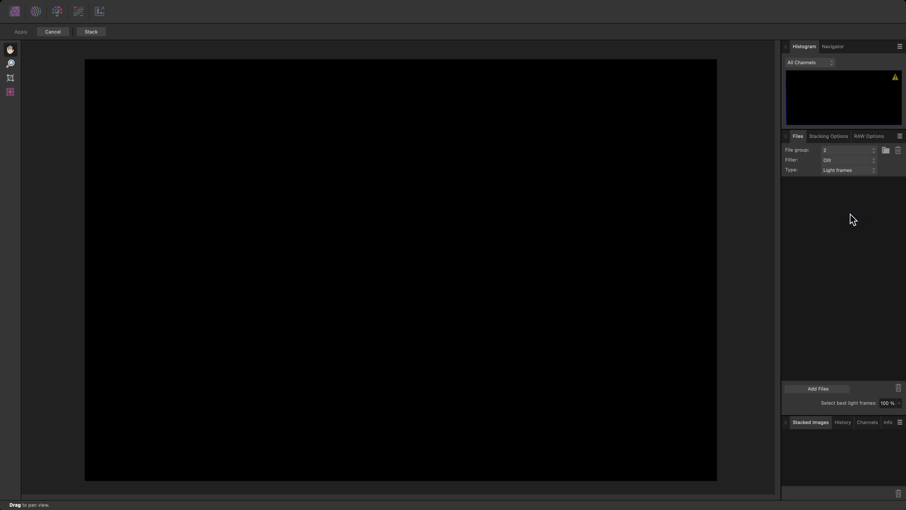
pyautogui.click(818, 387)
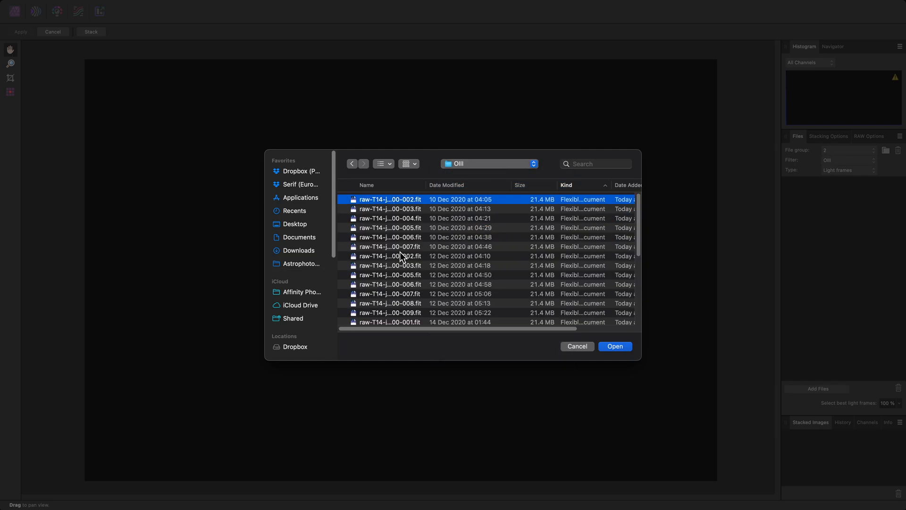
pyautogui.click(614, 345)
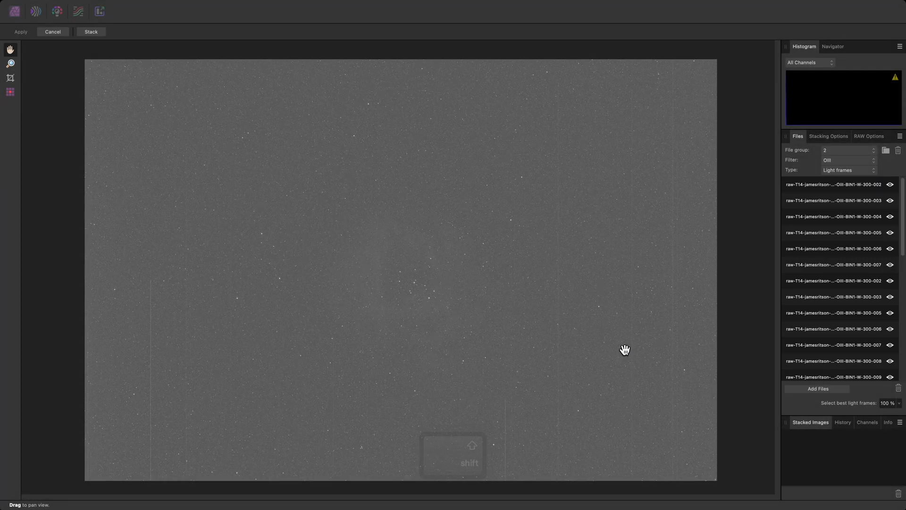
# Step: Add the bias and dark frames to the OIII group
pyautogui.click(847, 169)
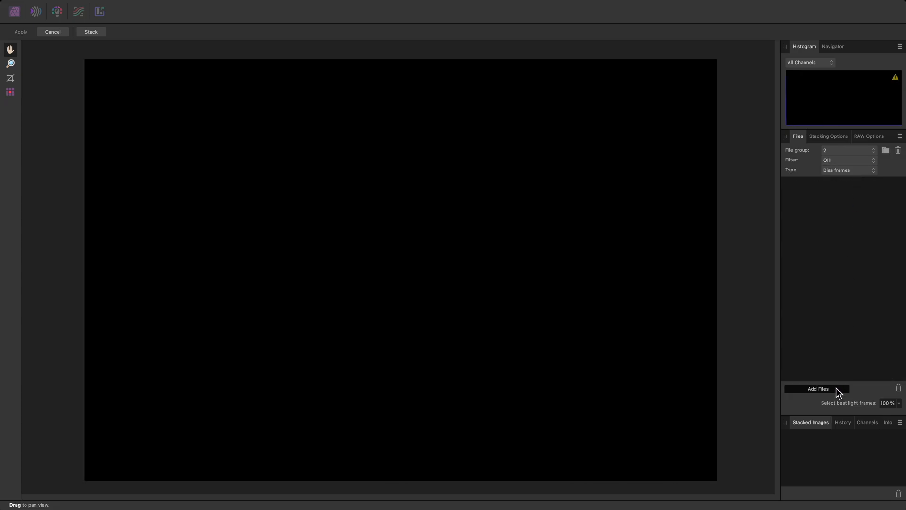
pyautogui.click(818, 388)
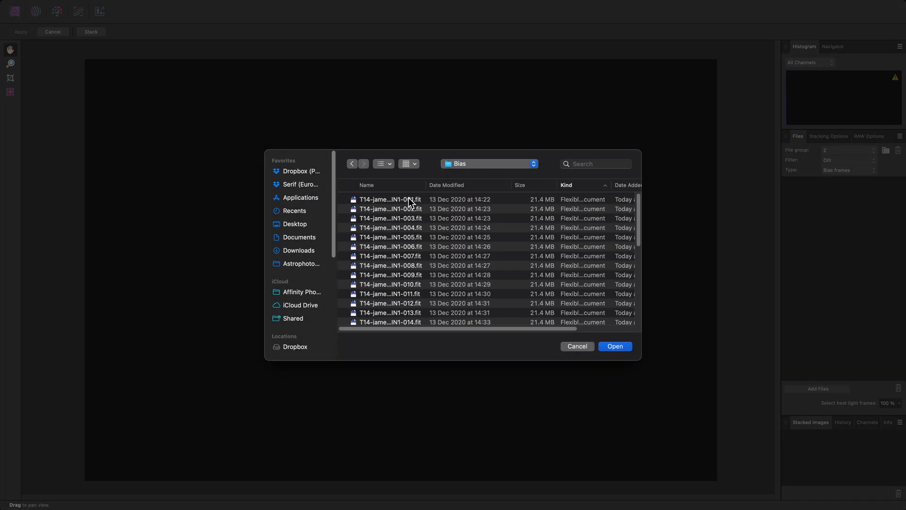
pyautogui.click(614, 347)
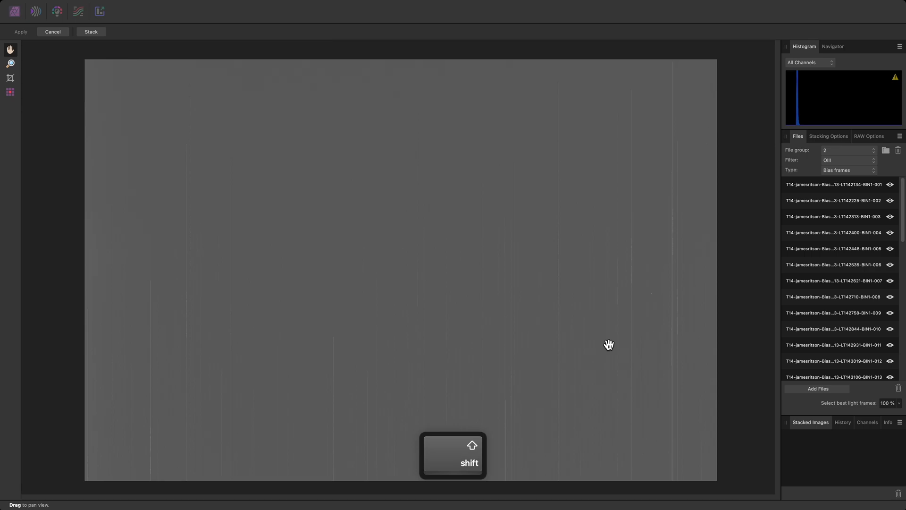
pyautogui.click(847, 170)
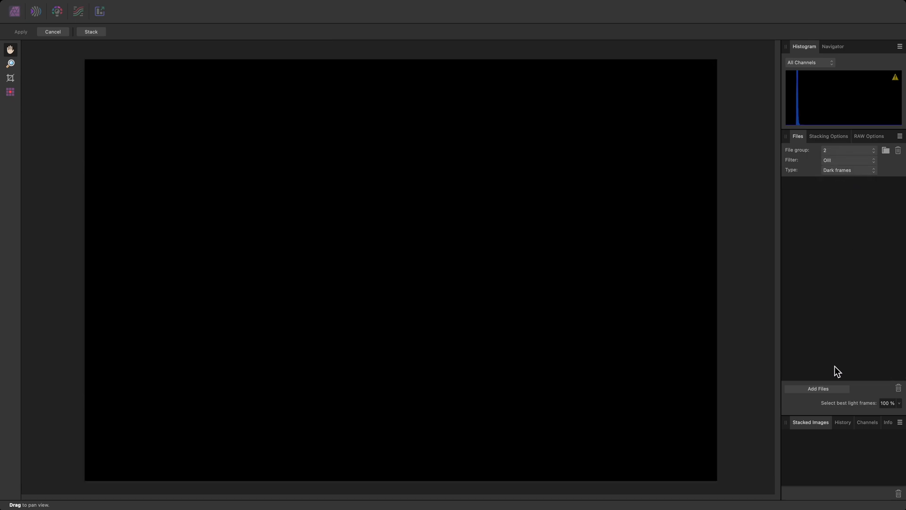
pyautogui.click(818, 388)
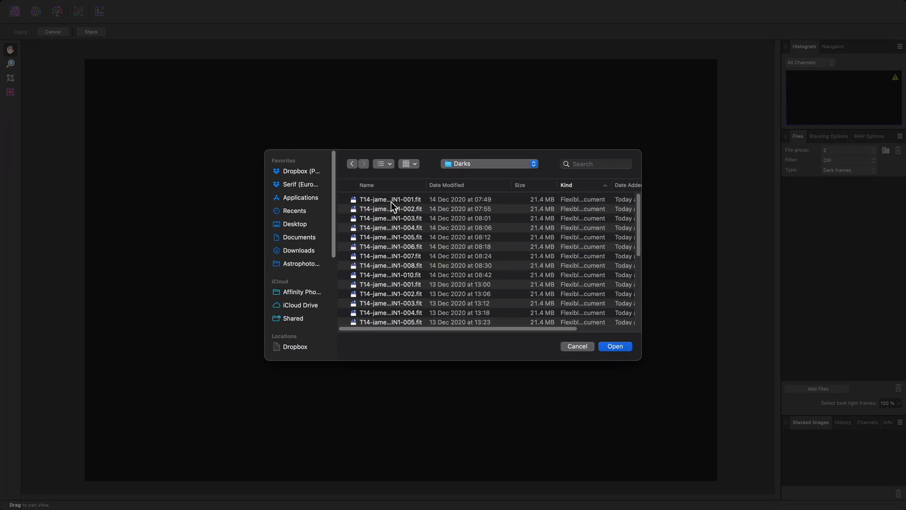
pyautogui.click(614, 346)
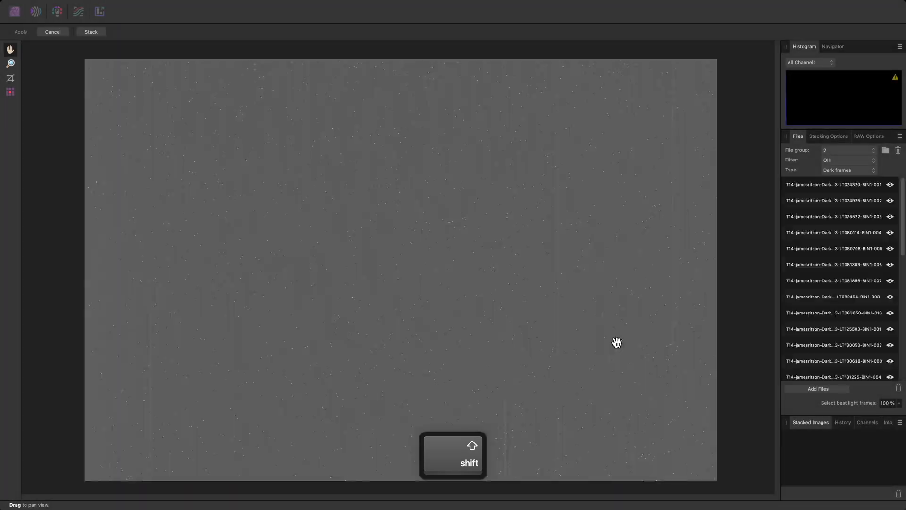
# Step: Add the OIII sky flat frames, then create file group 3 for SII data
pyautogui.click(849, 170)
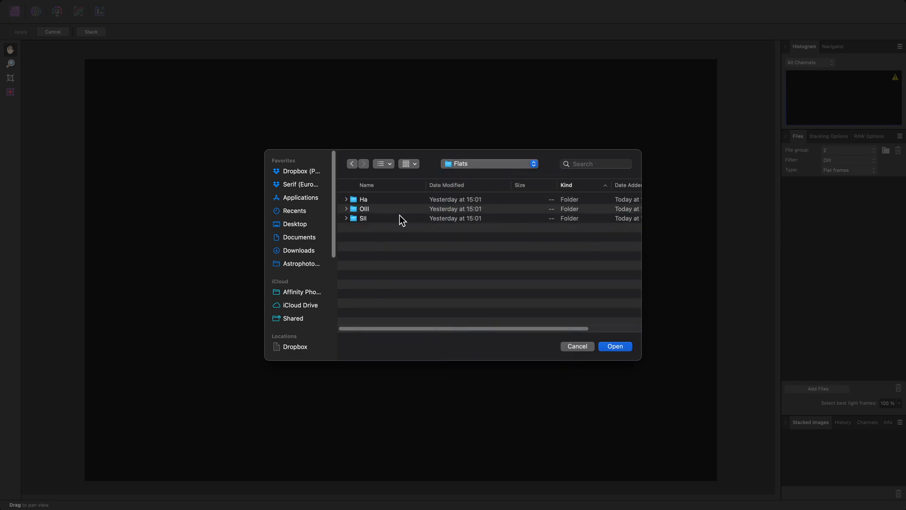
pyautogui.doubleClick(363, 209)
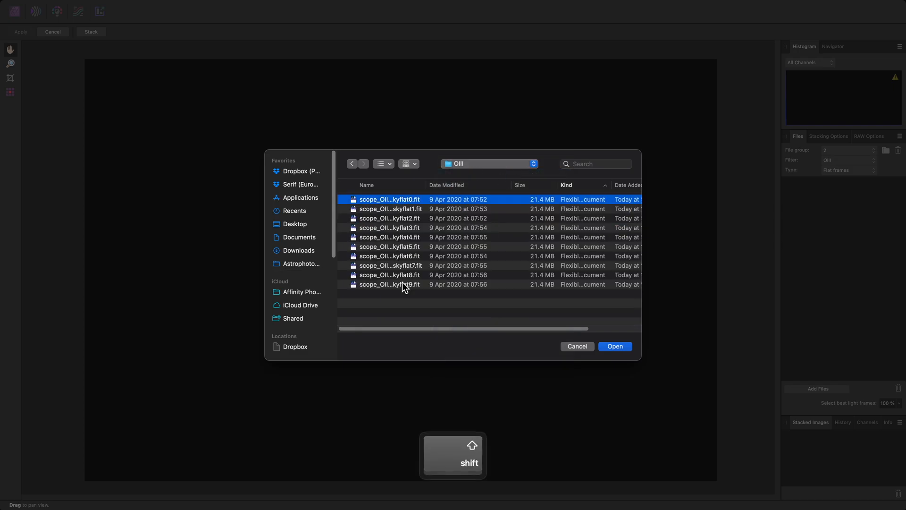
pyautogui.click(614, 346)
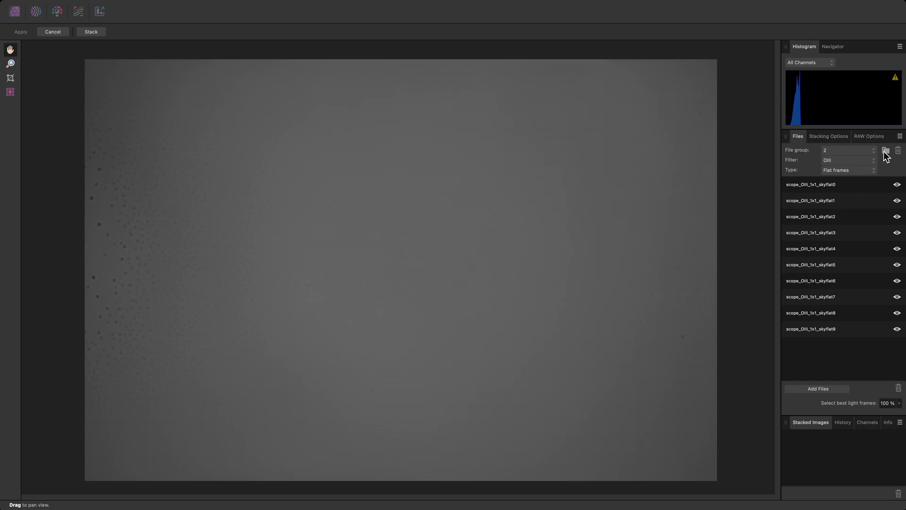
pyautogui.click(873, 148)
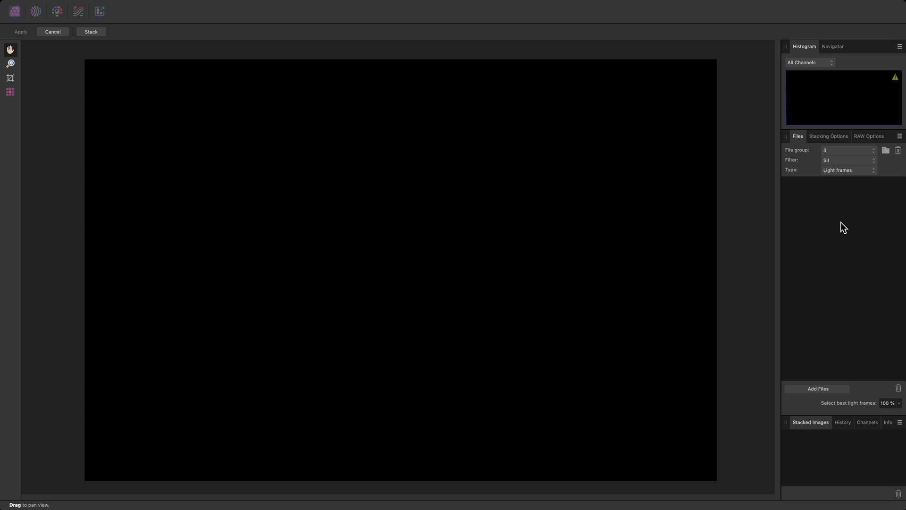
# Step: Load the dark frames and ten SII sky flats into file group 3
pyautogui.click(817, 388)
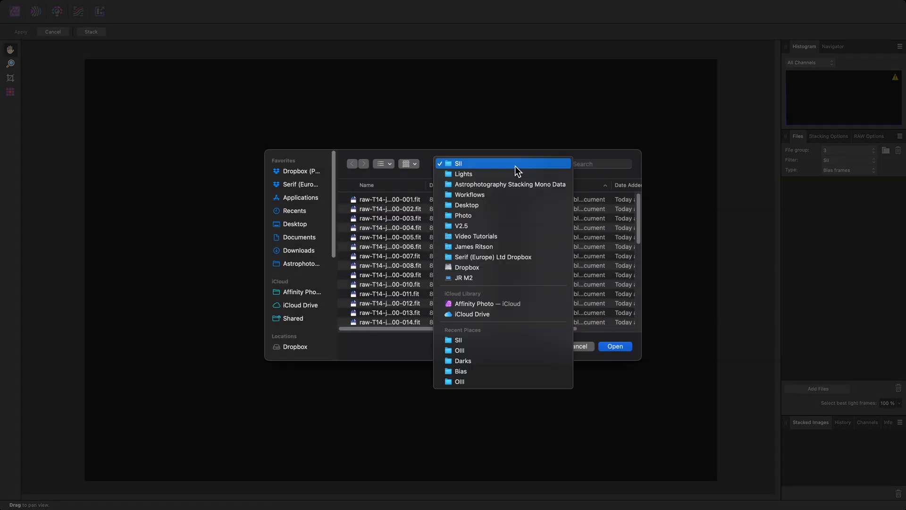
pyautogui.click(460, 370)
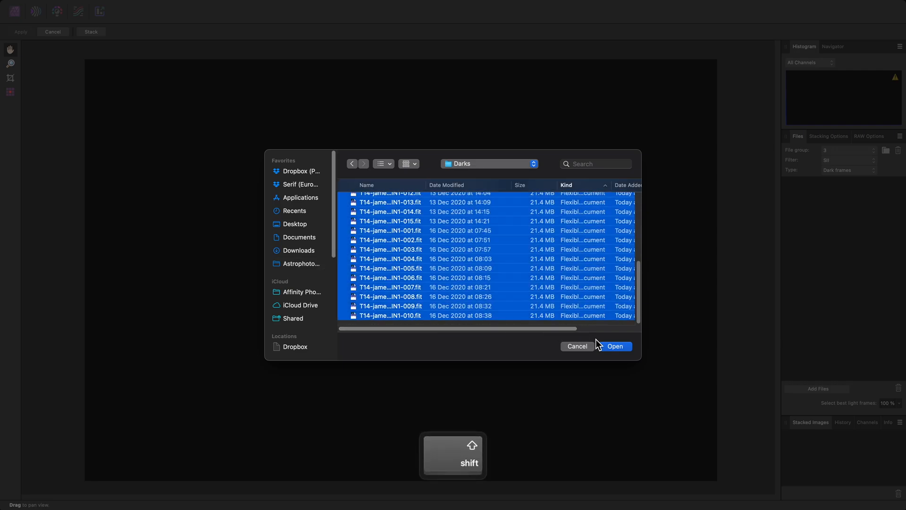
pyautogui.click(615, 346)
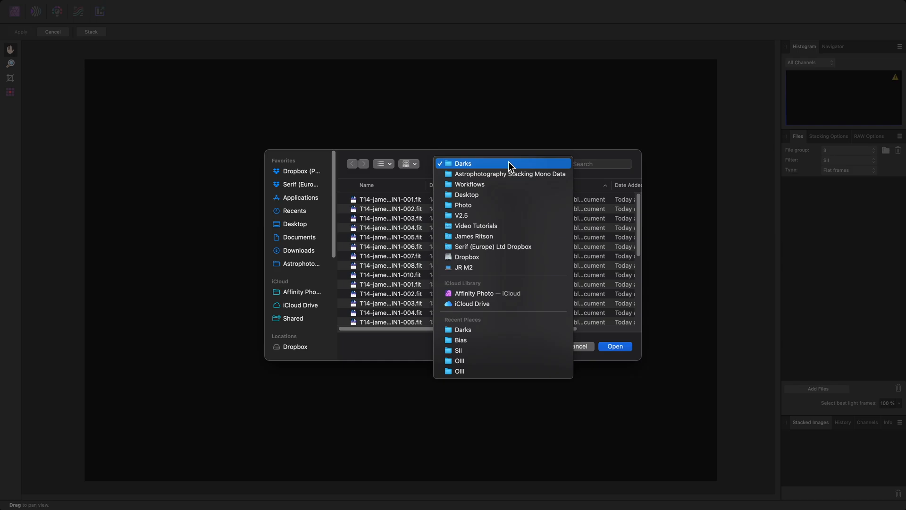
pyautogui.click(458, 350)
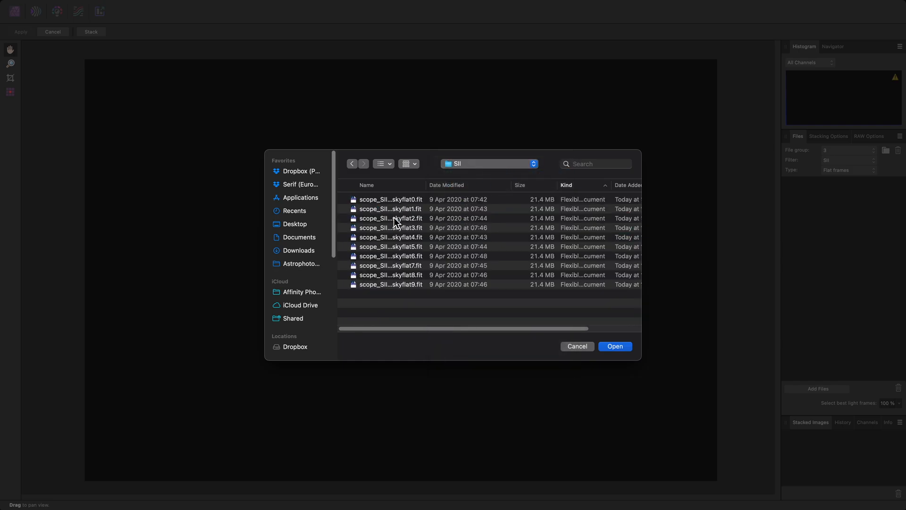
pyautogui.click(615, 346)
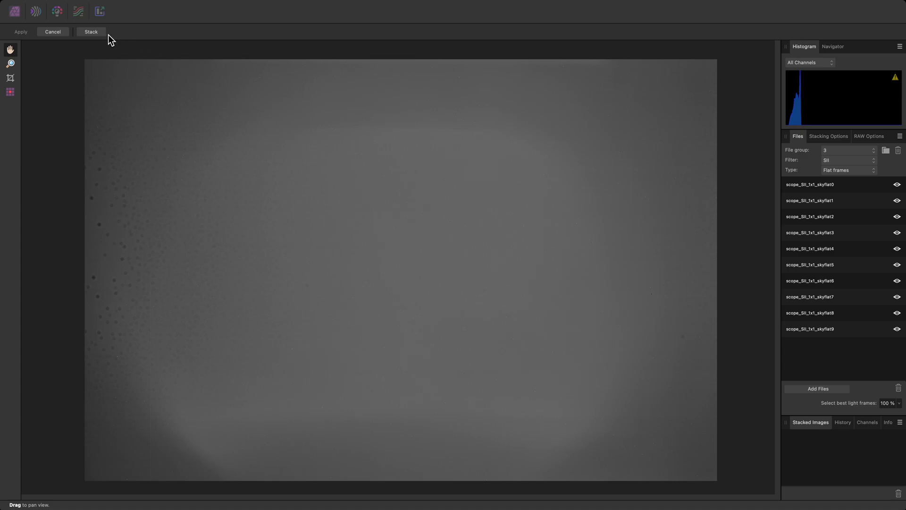
# Step: Stack all three filter groups and preview the resulting OIII and SII stacked images
pyautogui.click(91, 32)
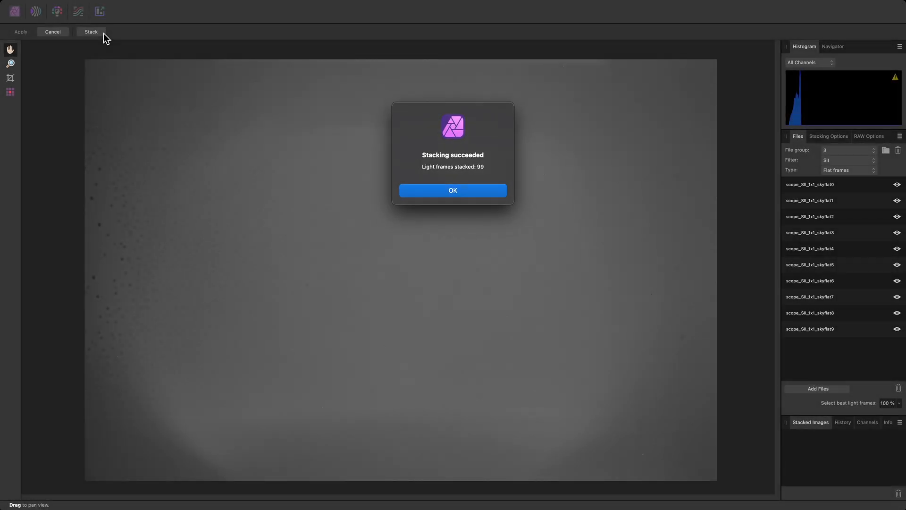
pyautogui.moveTo(320, 133)
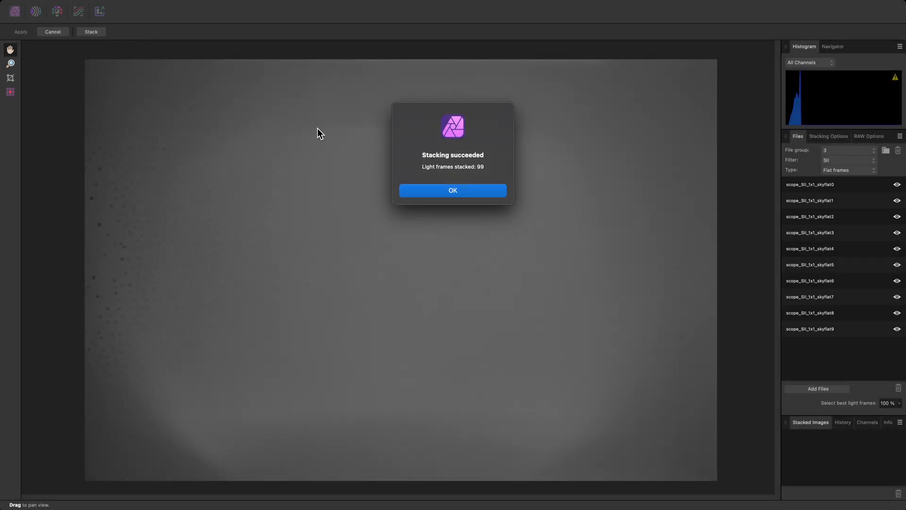
pyautogui.click(452, 190)
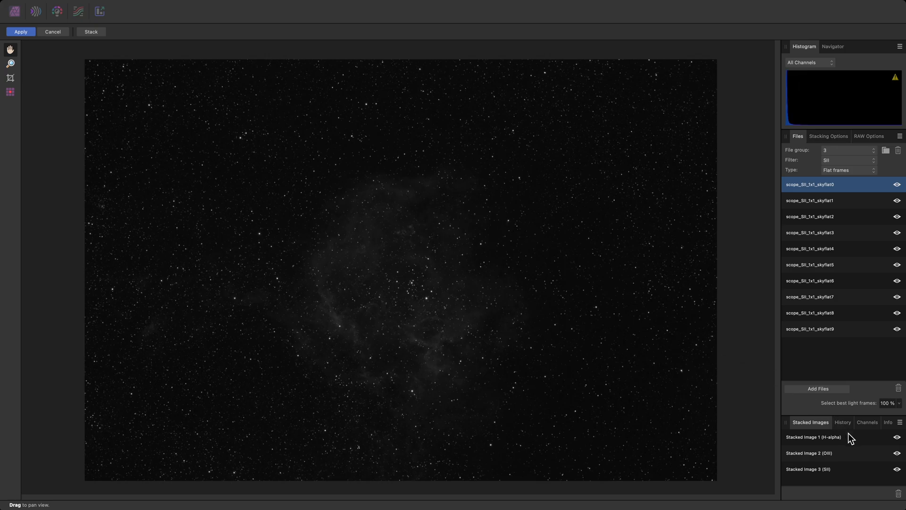
pyautogui.click(809, 452)
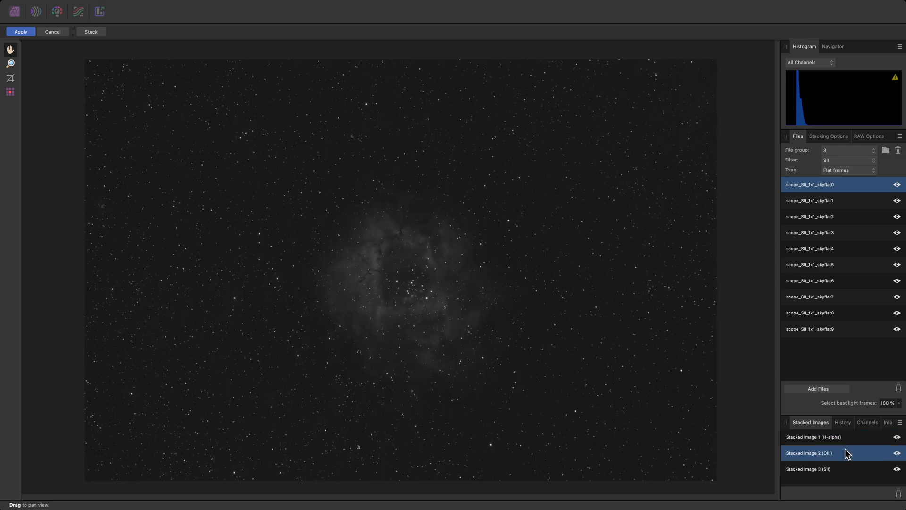
pyautogui.click(814, 469)
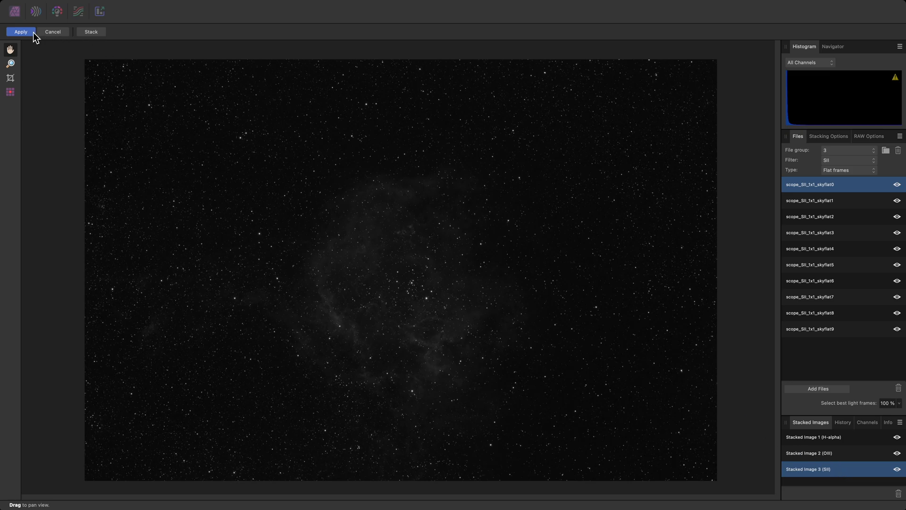
# Step: Apply the stacked images as document layers and set all three to Add blend mode
pyautogui.click(19, 32)
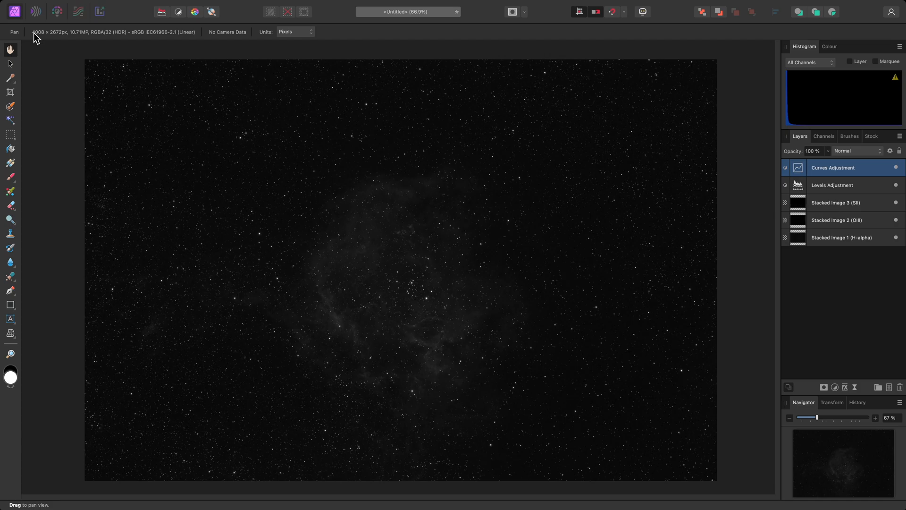
pyautogui.moveTo(853, 209)
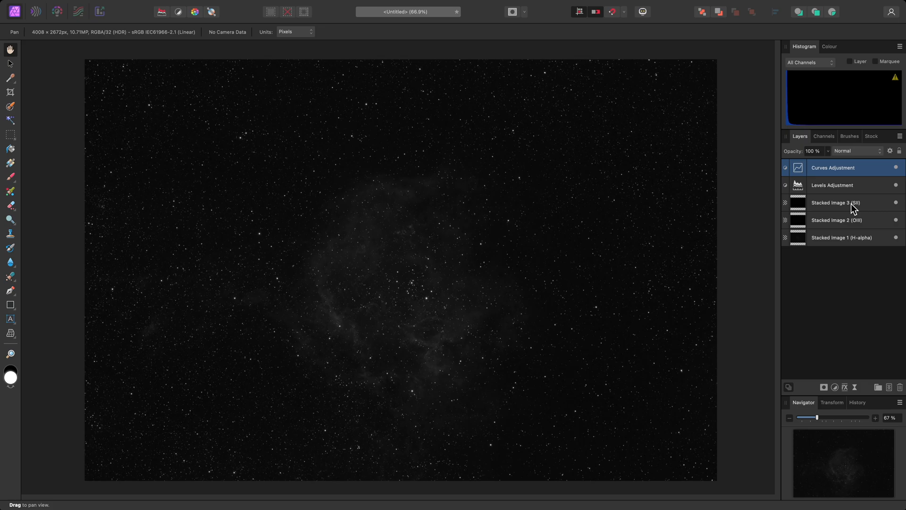
pyautogui.moveTo(868, 242)
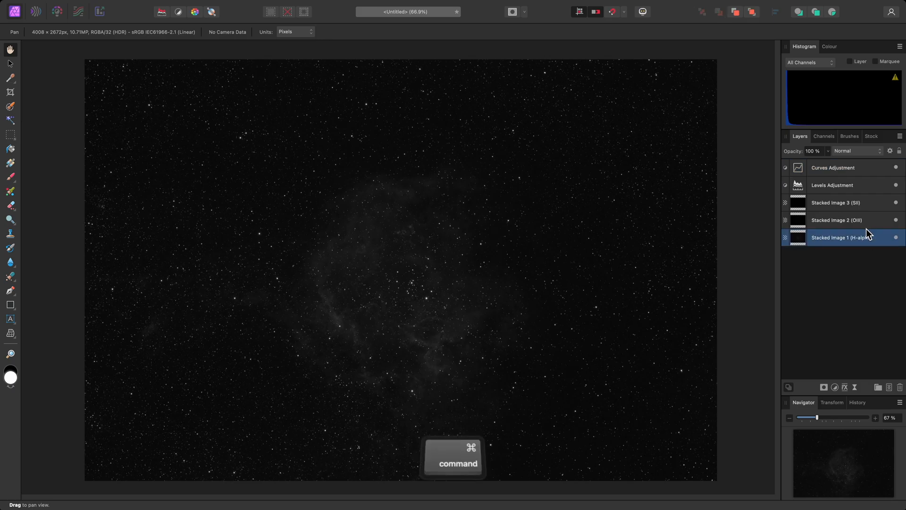
pyautogui.click(836, 202)
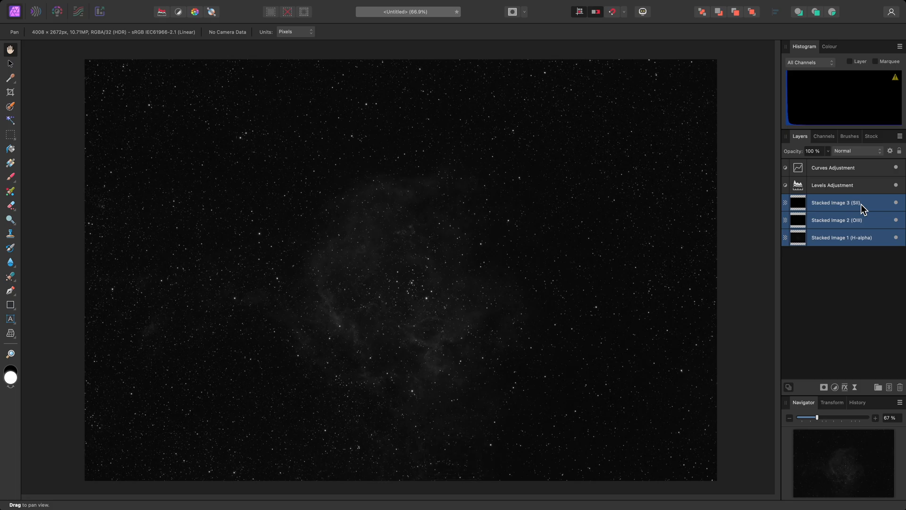
pyautogui.moveTo(864, 184)
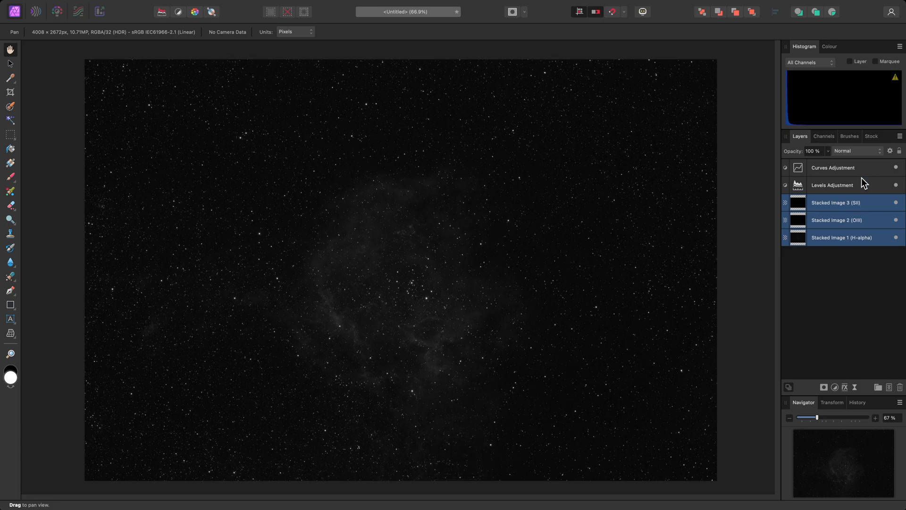
pyautogui.click(858, 151)
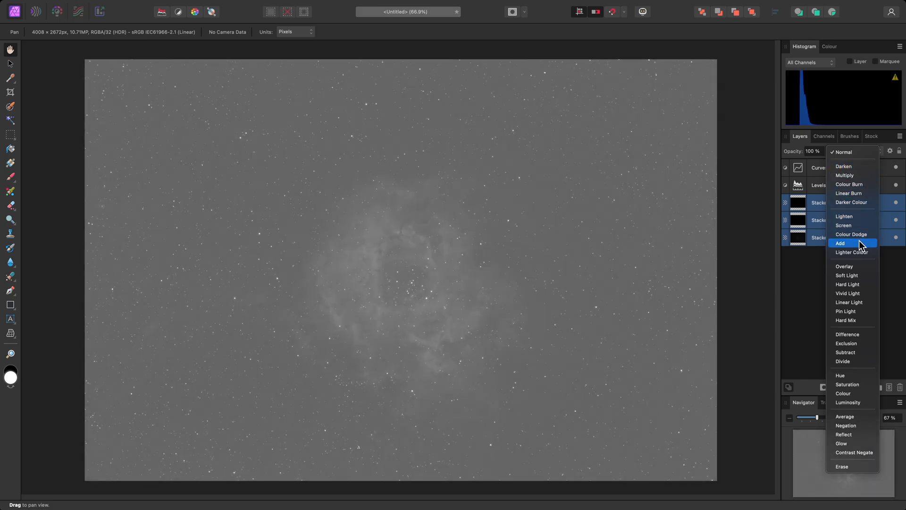
pyautogui.click(840, 243)
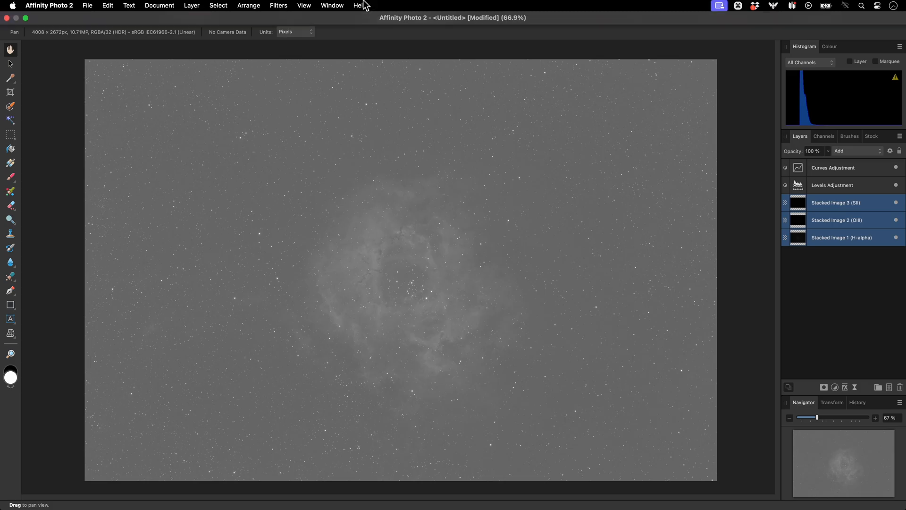
# Step: Add a Recolour adjustment layer above the channel images, tinting the composite red
pyautogui.click(192, 6)
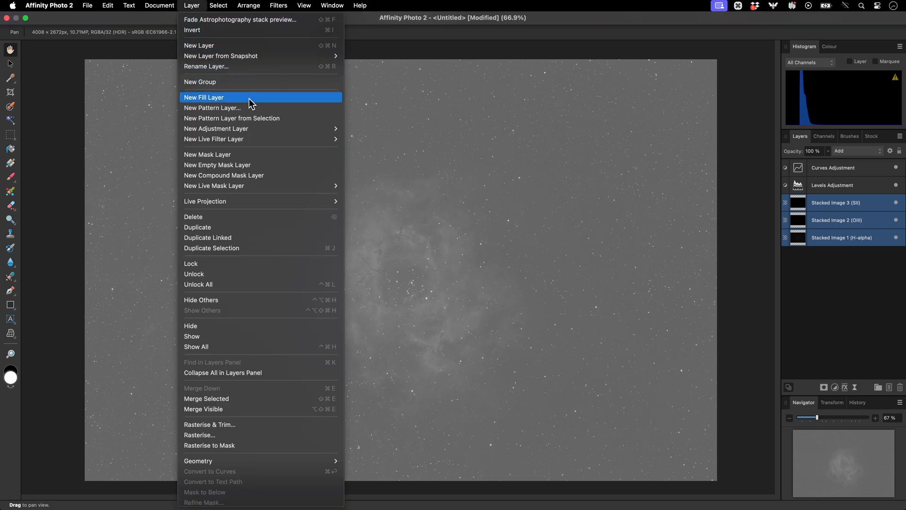
pyautogui.moveTo(216, 128)
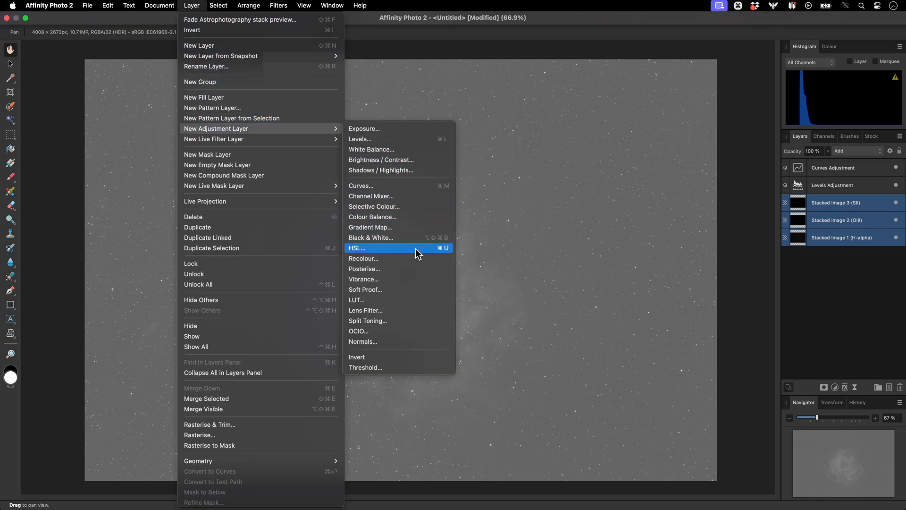
pyautogui.click(363, 258)
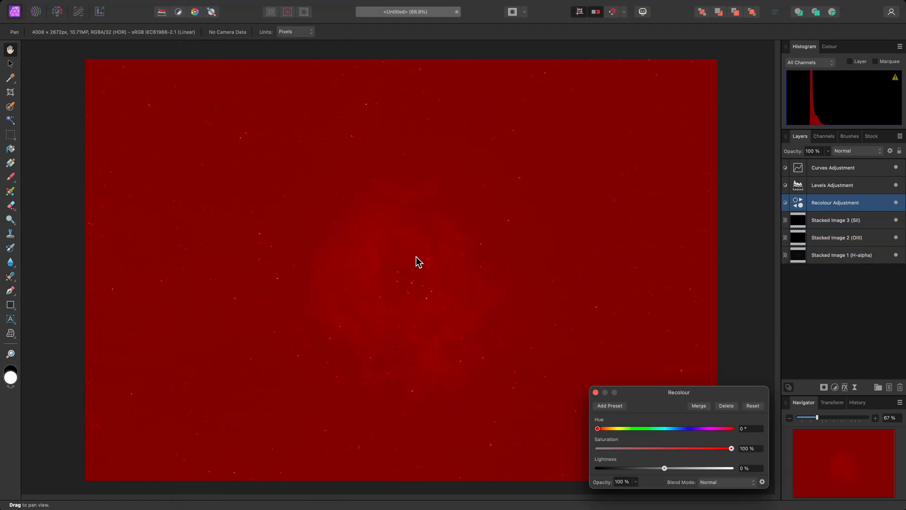
pyautogui.moveTo(841, 226)
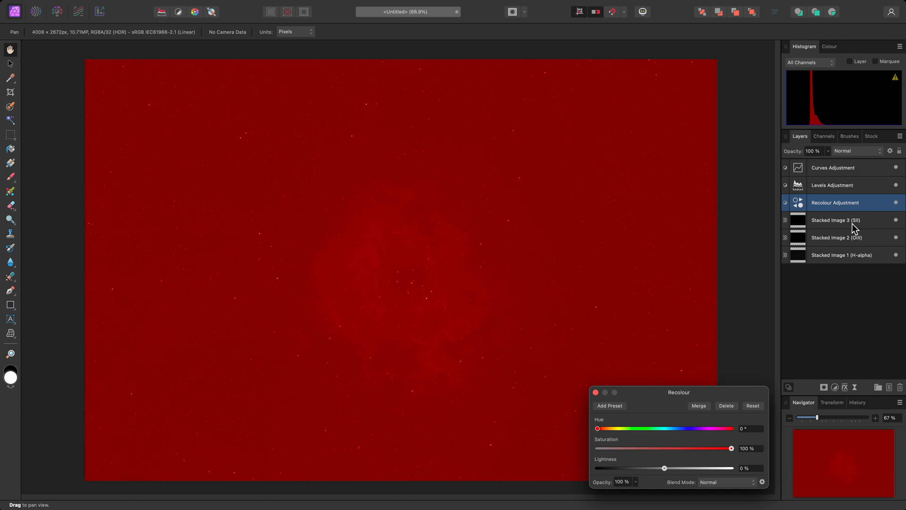
pyautogui.moveTo(837, 220)
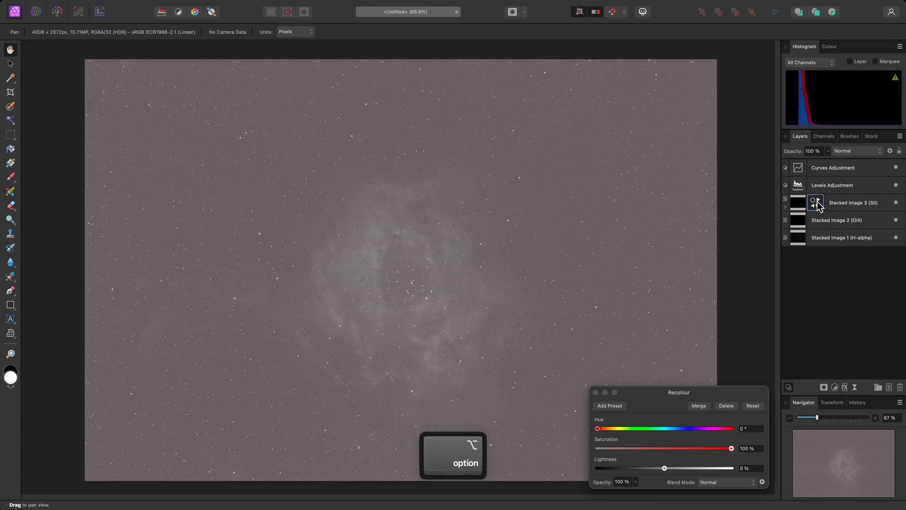
# Step: Nest a Recolour adjustment in each channel image with its own hue (H-alpha 120°)
pyautogui.click(852, 202)
pyautogui.write('120')
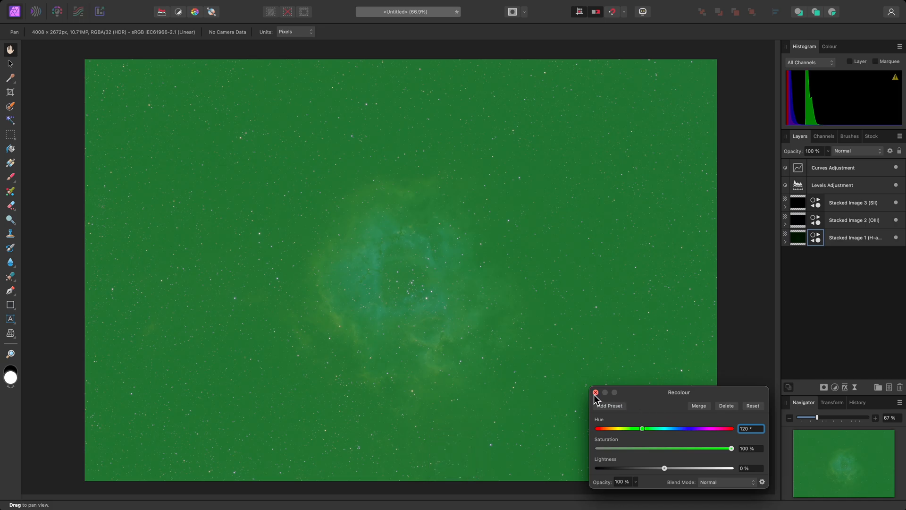
pyautogui.click(595, 393)
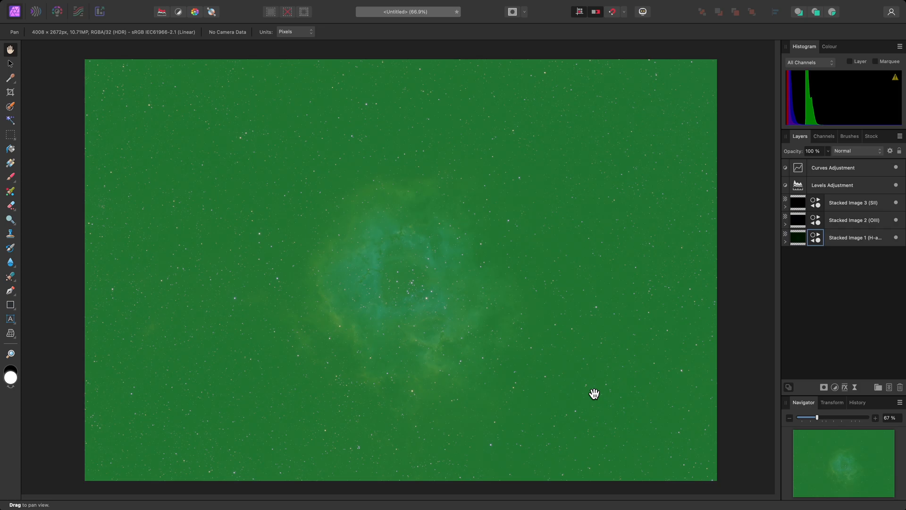
pyautogui.moveTo(844, 246)
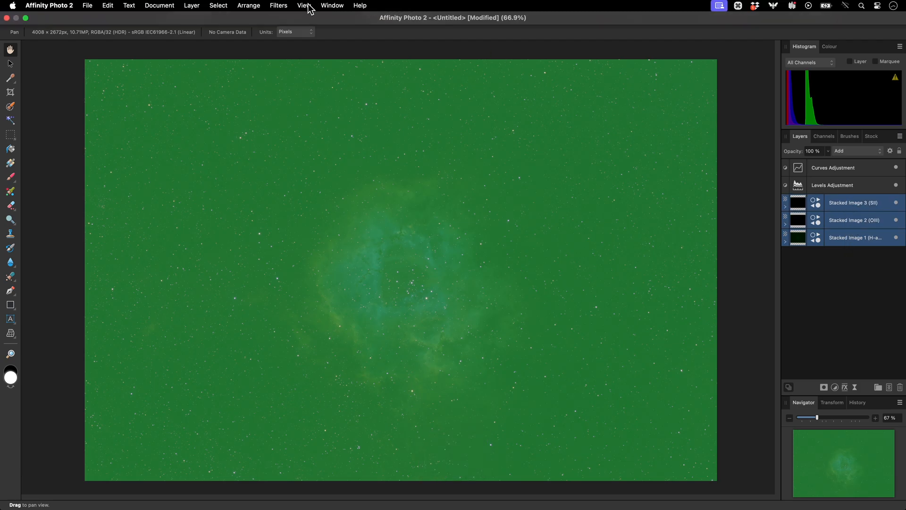
pyautogui.click(279, 6)
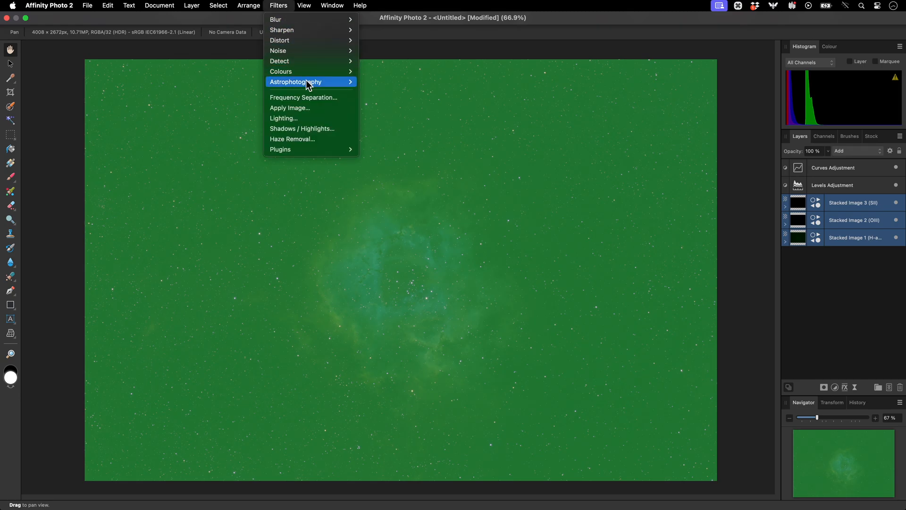
pyautogui.moveTo(311, 81)
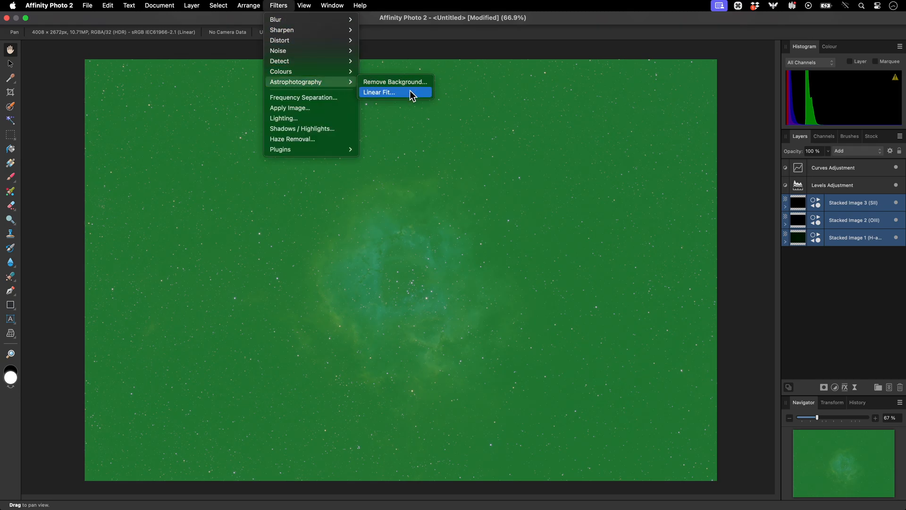
# Step: Apply Linear Fit to the channel layers, neutralising the green cast into grey sky
pyautogui.click(379, 91)
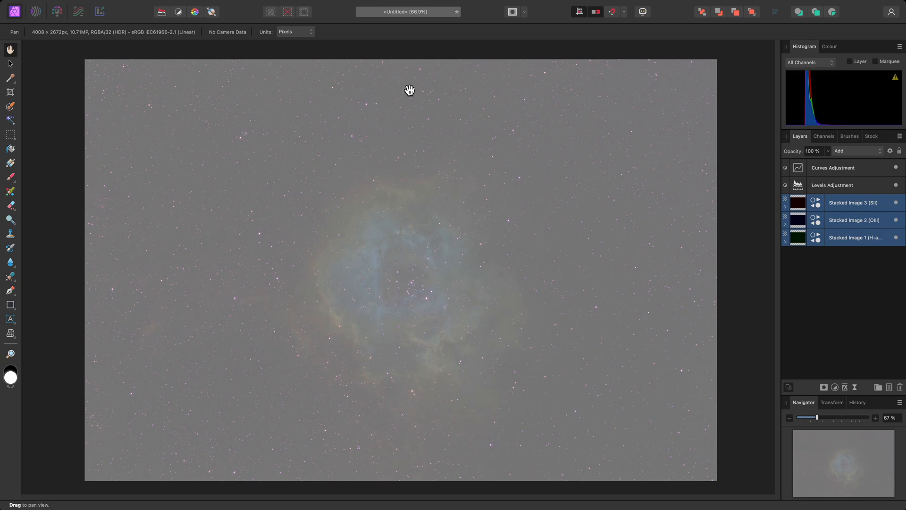
pyautogui.moveTo(843, 218)
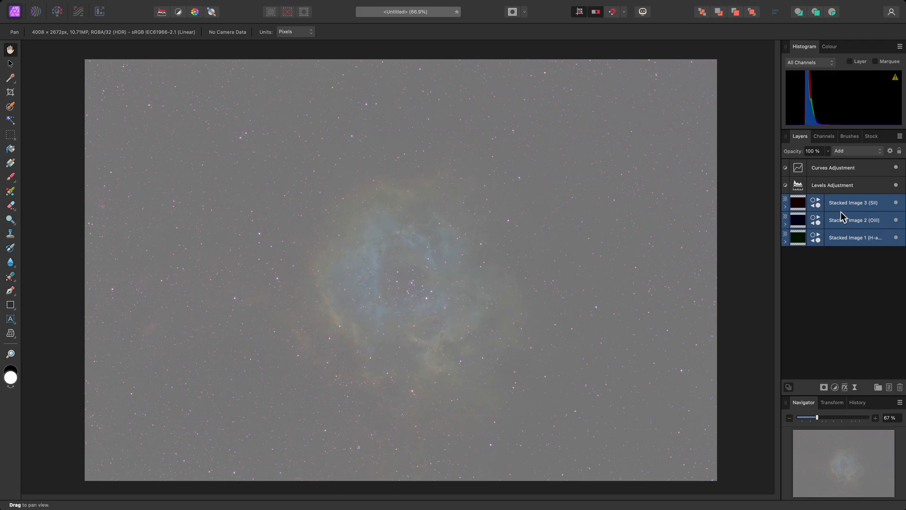
pyautogui.moveTo(856, 228)
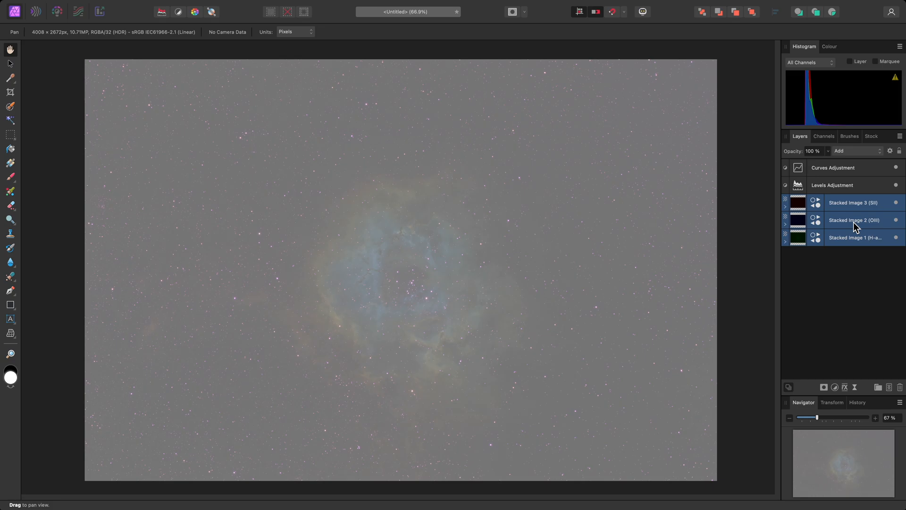
pyautogui.moveTo(802, 190)
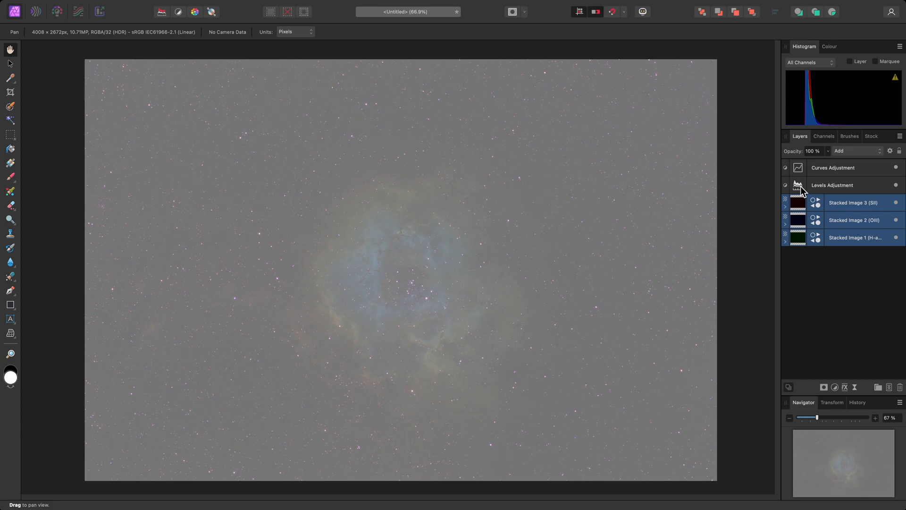
# Step: Lower the Levels adjustment gamma to about 0.507 to darken the sky
pyautogui.doubleClick(832, 185)
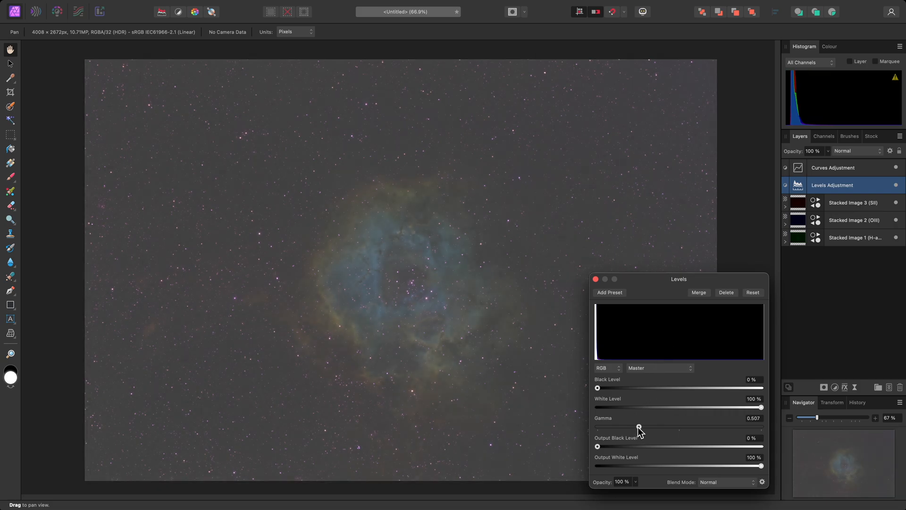
# Step: Add a Brightness/Contrast adjustment at 100% contrast and duplicate it with brightness lowered to 77%
pyautogui.click(595, 279)
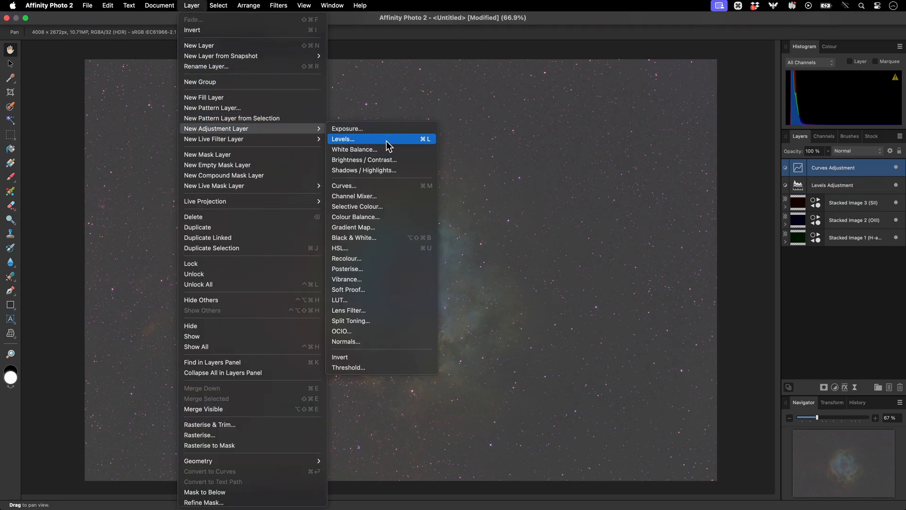
pyautogui.click(364, 160)
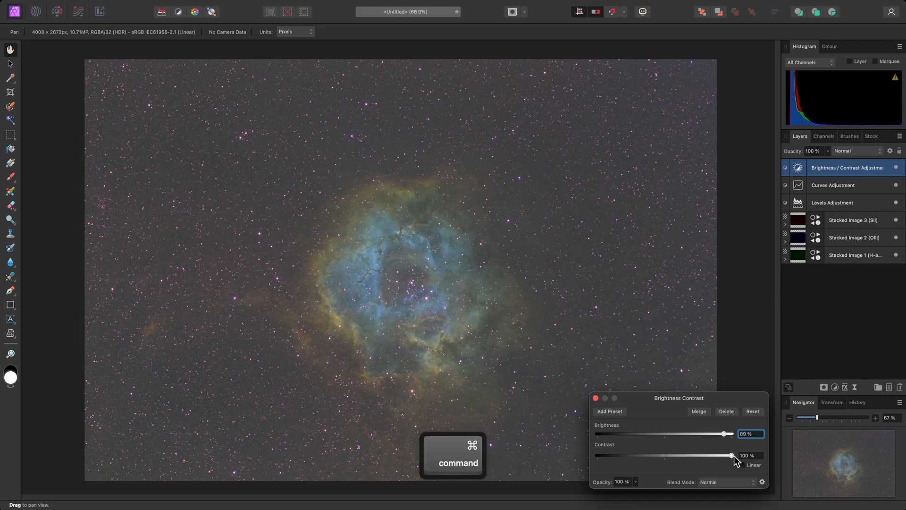
pyautogui.press('cmd+j')
pyautogui.write('77')
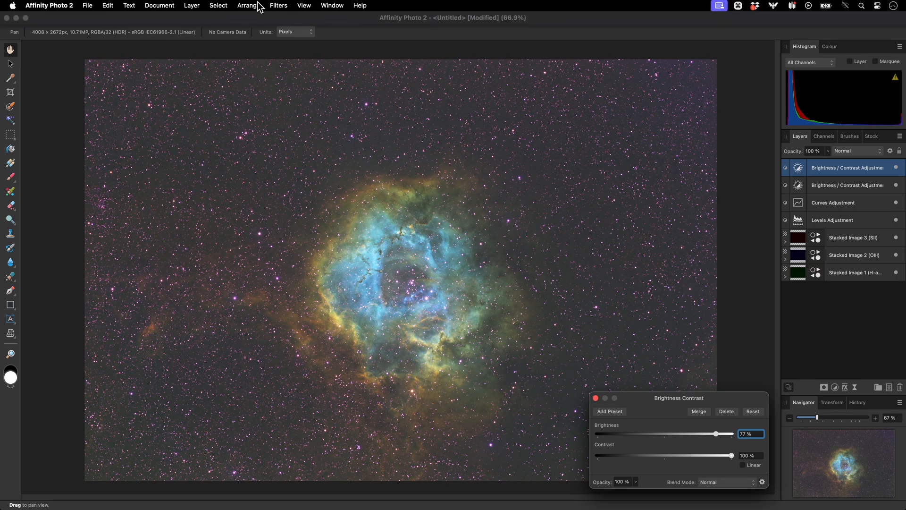
# Step: Add Selective Colour: Yellows Cyan -100%, Yellow 100%; Cyans Yellow -93%; Blues Yellow -100%
pyautogui.click(191, 6)
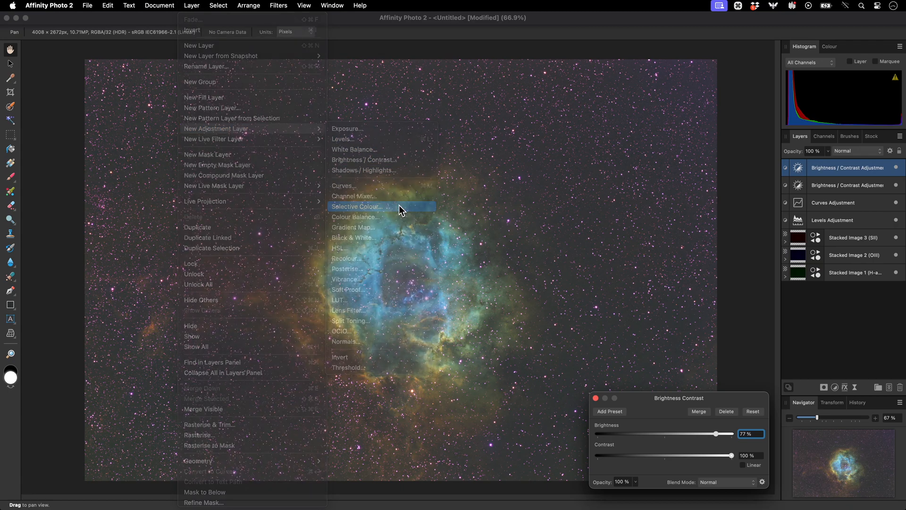
pyautogui.click(357, 207)
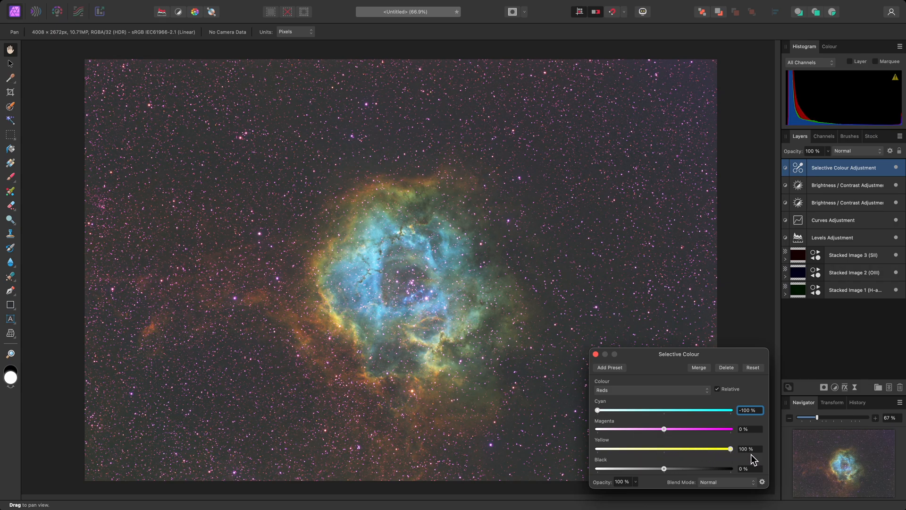
pyautogui.click(648, 390)
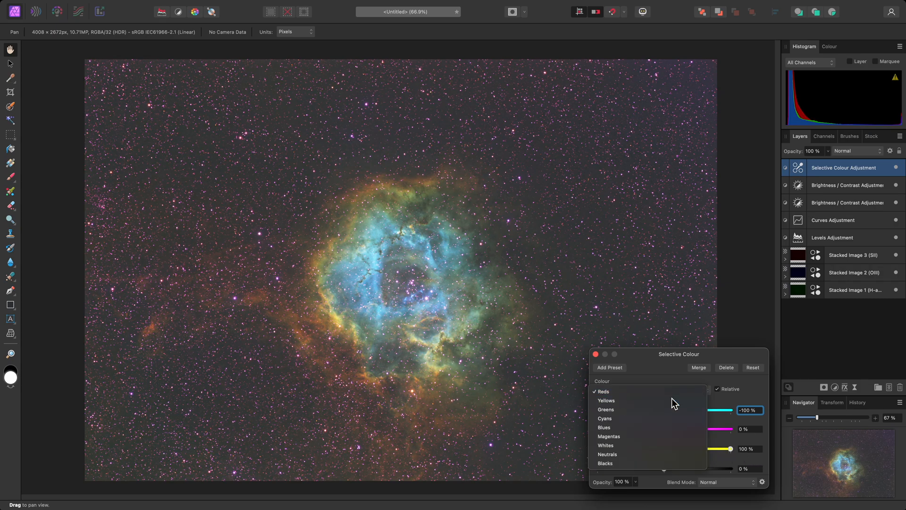
pyautogui.click(606, 401)
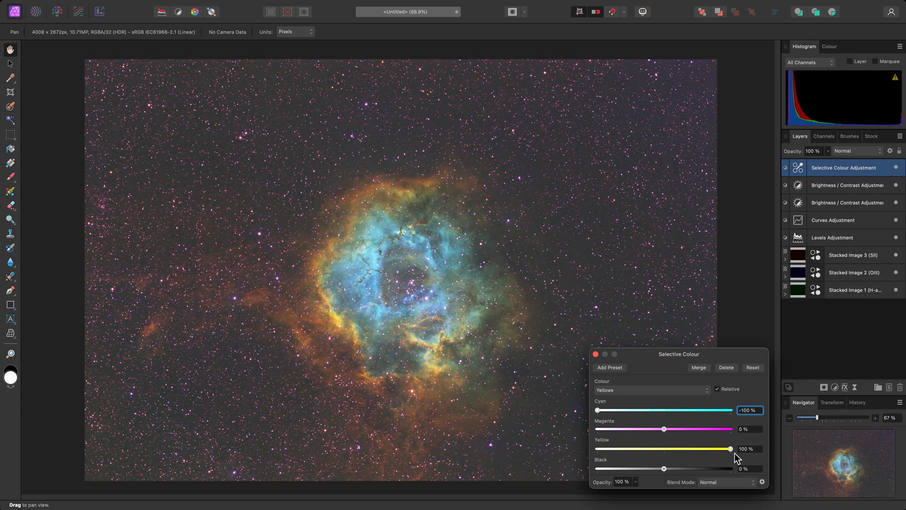
pyautogui.click(651, 390)
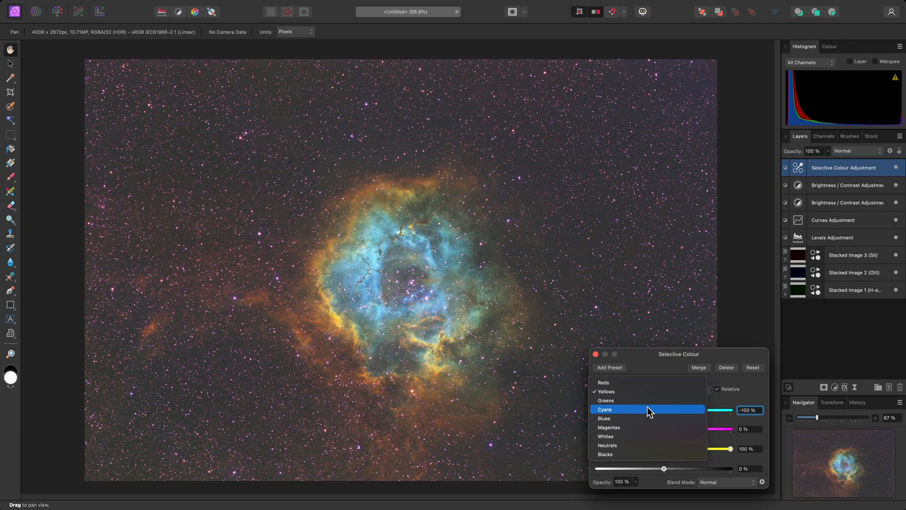
pyautogui.click(604, 409)
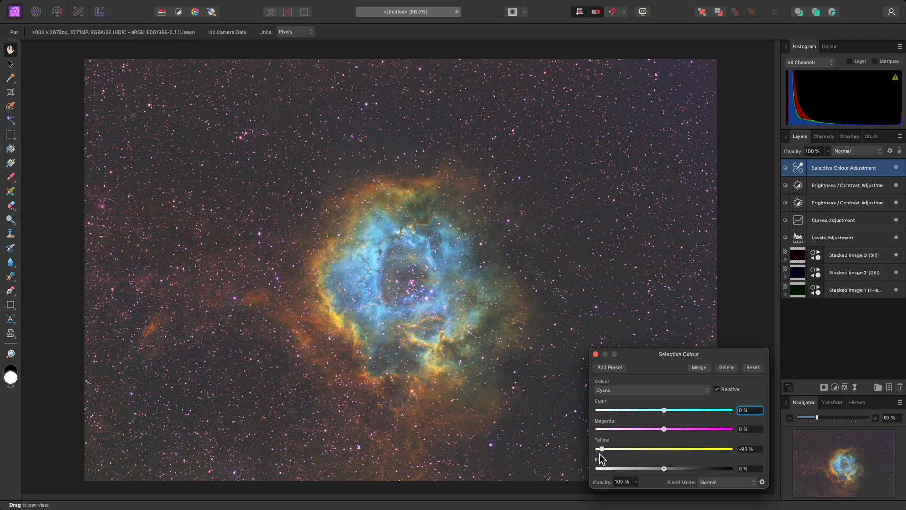
pyautogui.click(651, 390)
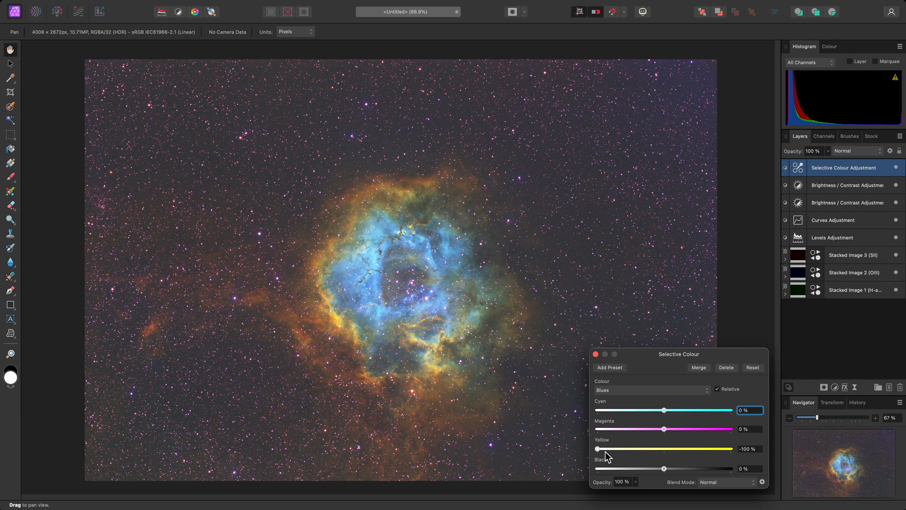
# Step: Add an HSL Shift on yellows with Saturation Shift 33% and Luminosity Shift 60%
pyautogui.press('cmd+u')
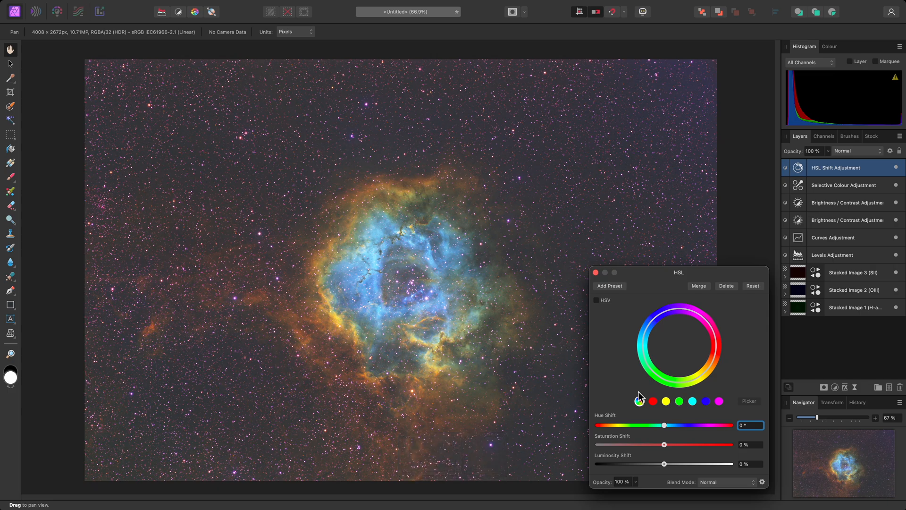
pyautogui.click(653, 401)
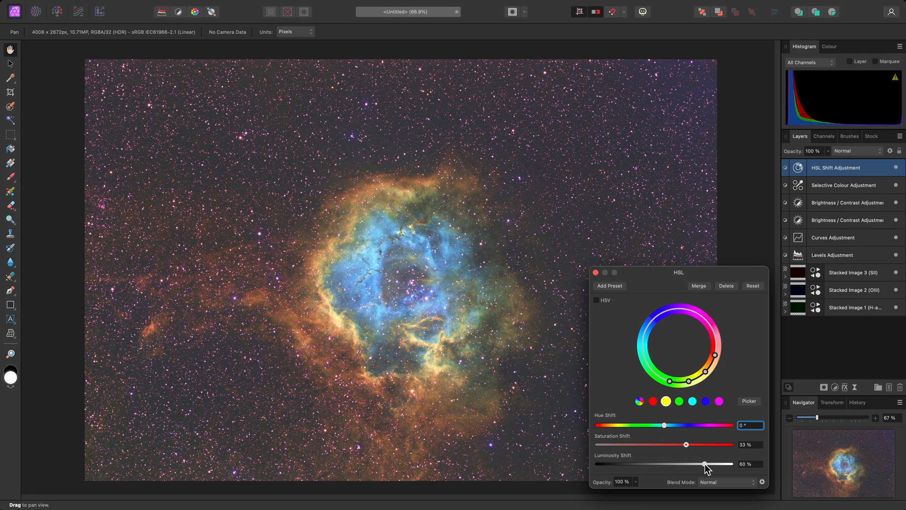
pyautogui.click(692, 401)
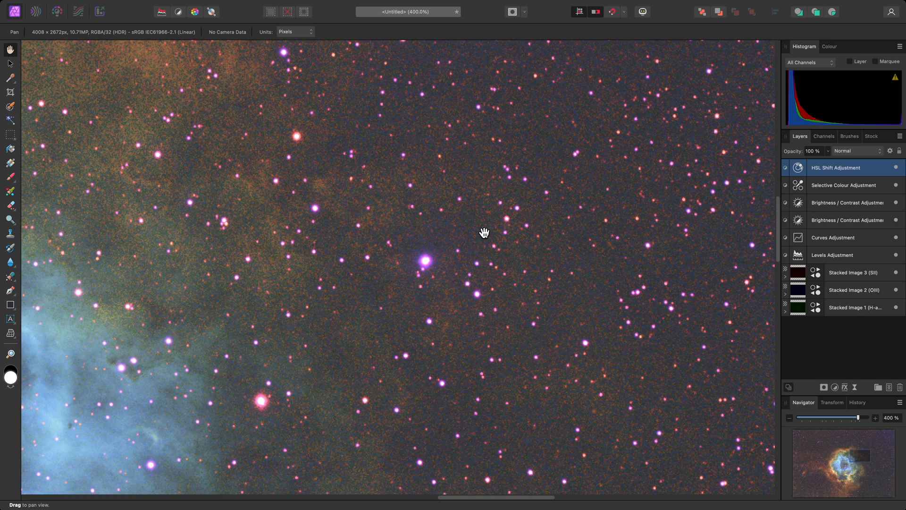
pyautogui.moveTo(217, 6)
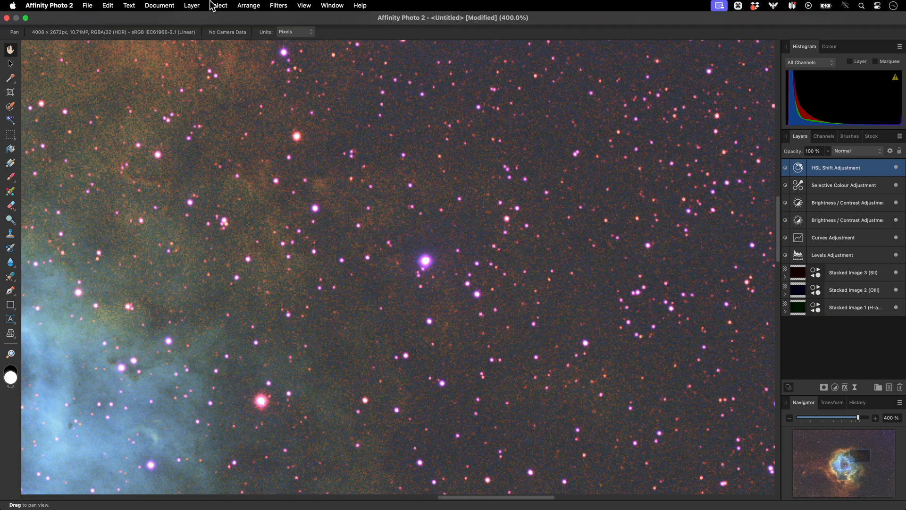
# Step: Add a live Denoise filter layer with colour noise reduction at 41% above the Curves adjustment
pyautogui.click(192, 6)
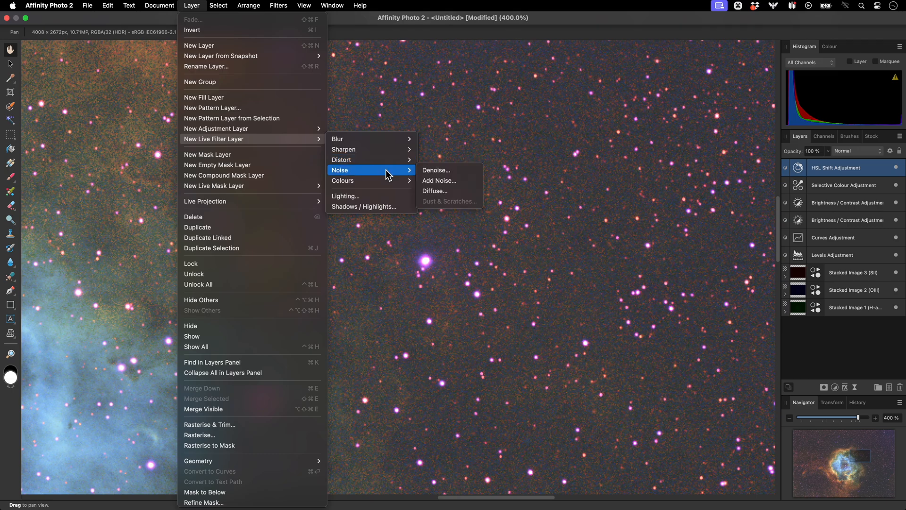
pyautogui.moveTo(449, 170)
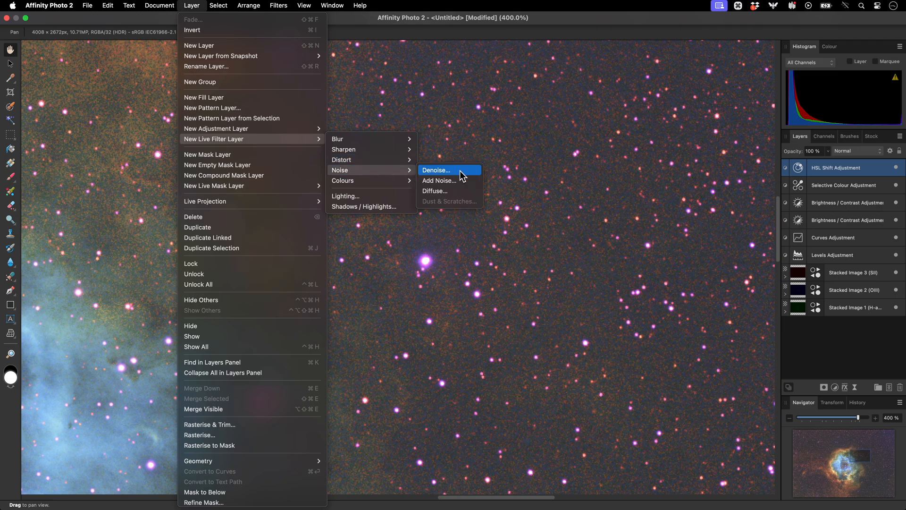
pyautogui.click(437, 170)
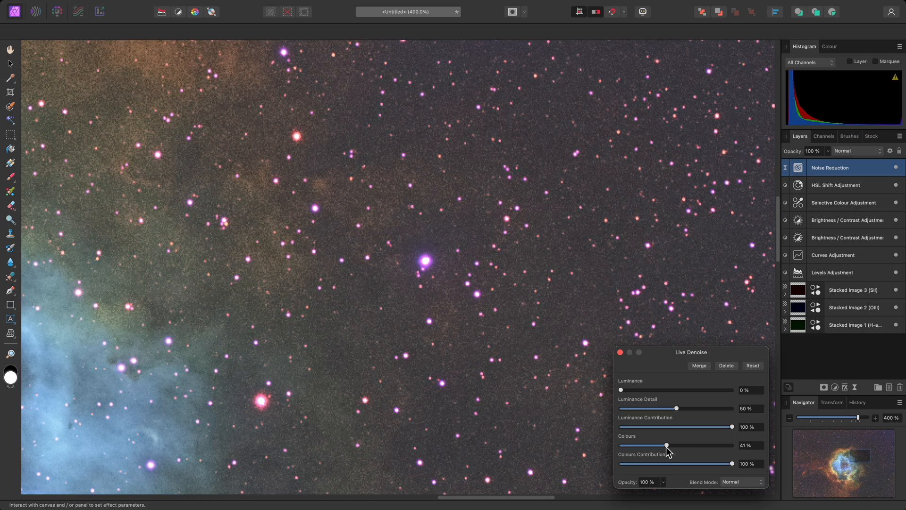
pyautogui.moveTo(823, 174)
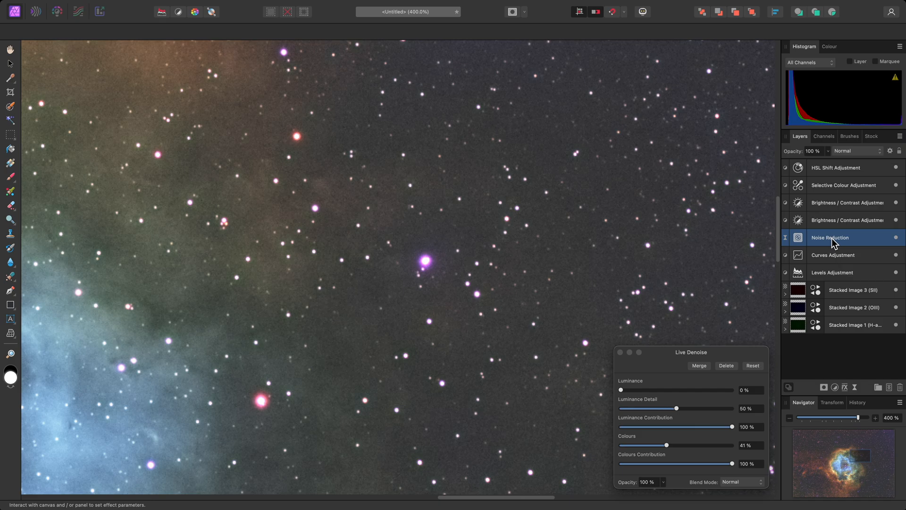
pyautogui.moveTo(683, 313)
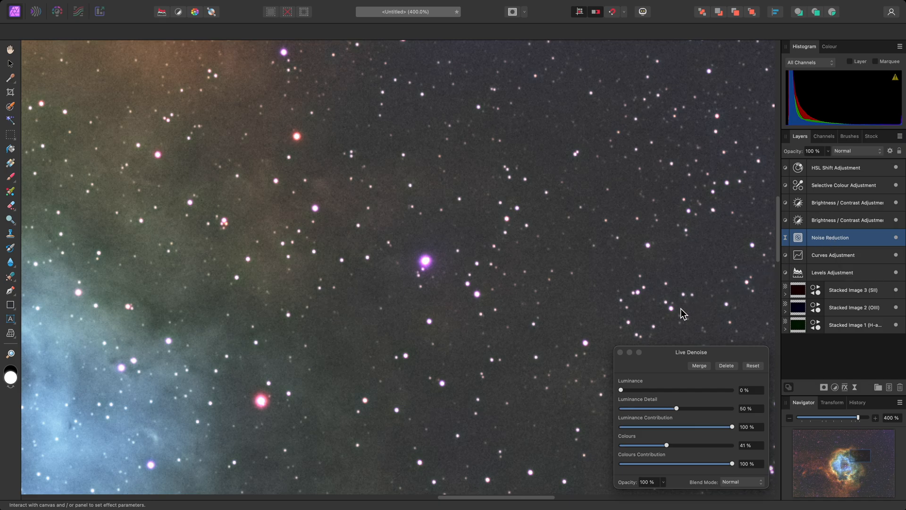
# Step: Crop the image to about 2475 × 2123 px around the nebula using diagonal overlay guides
pyautogui.press('cmd+0')
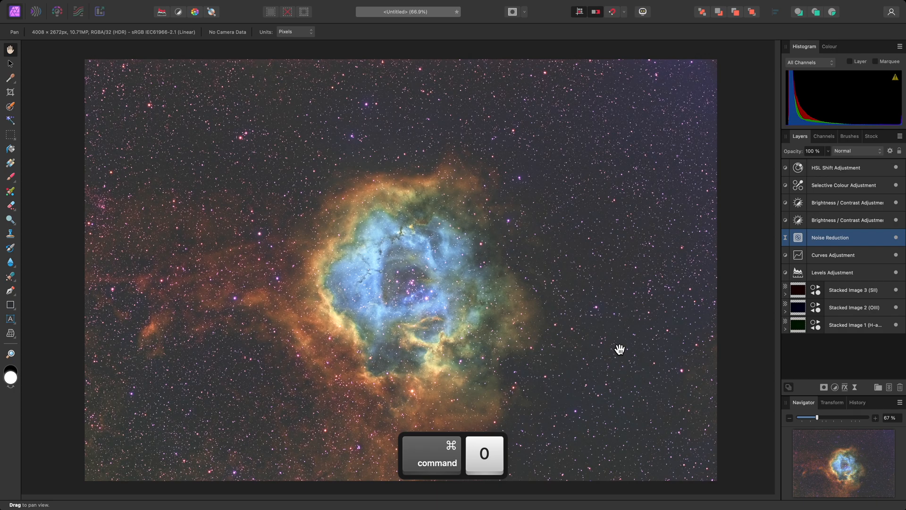
pyautogui.press('c')
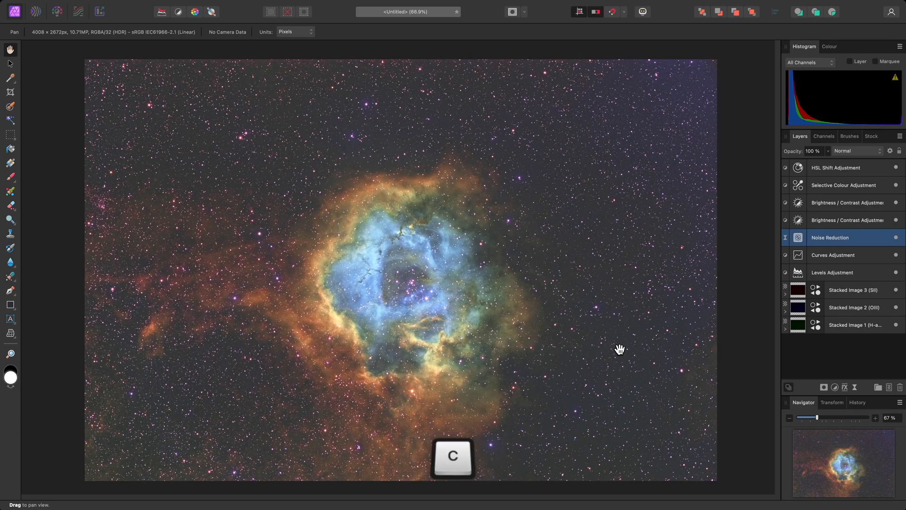
pyautogui.press('c')
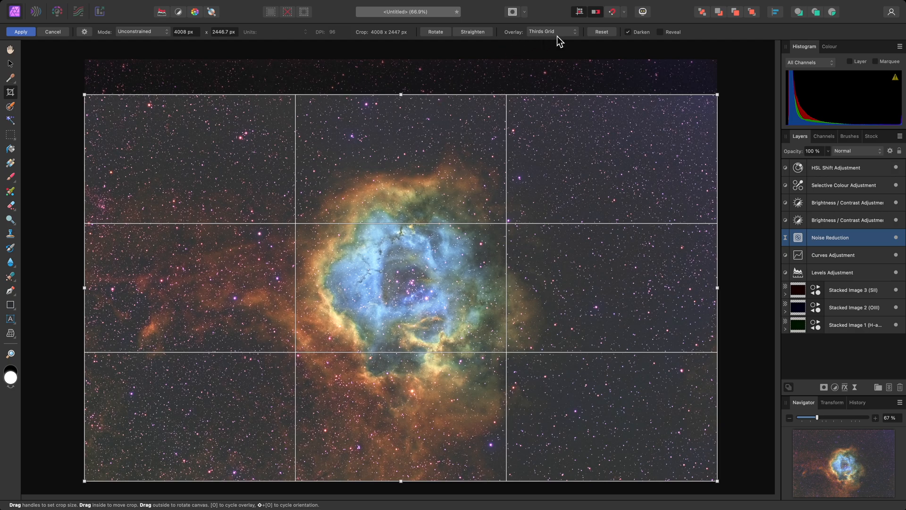
pyautogui.click(551, 31)
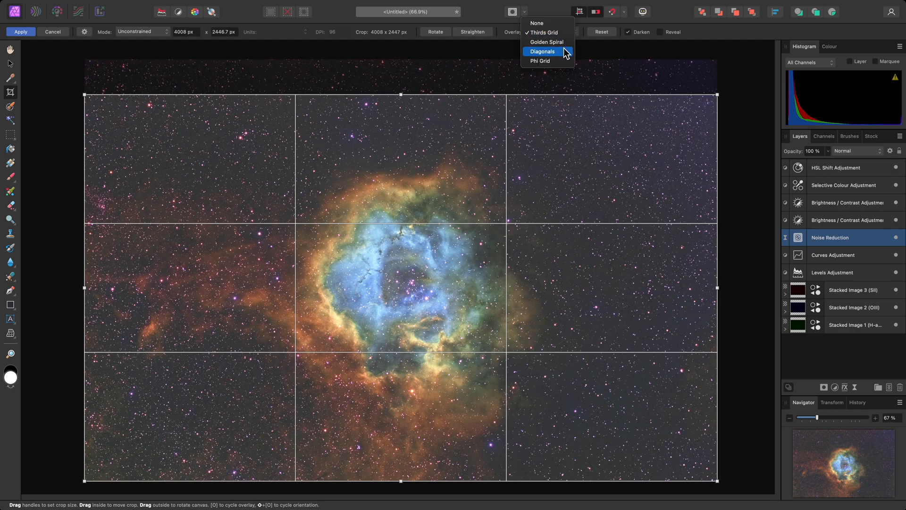
pyautogui.click(542, 51)
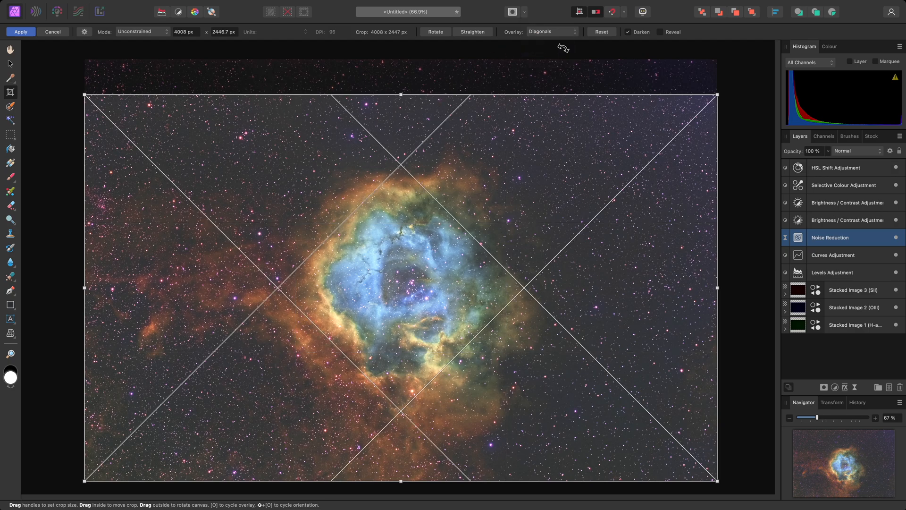
pyautogui.moveTo(718, 92)
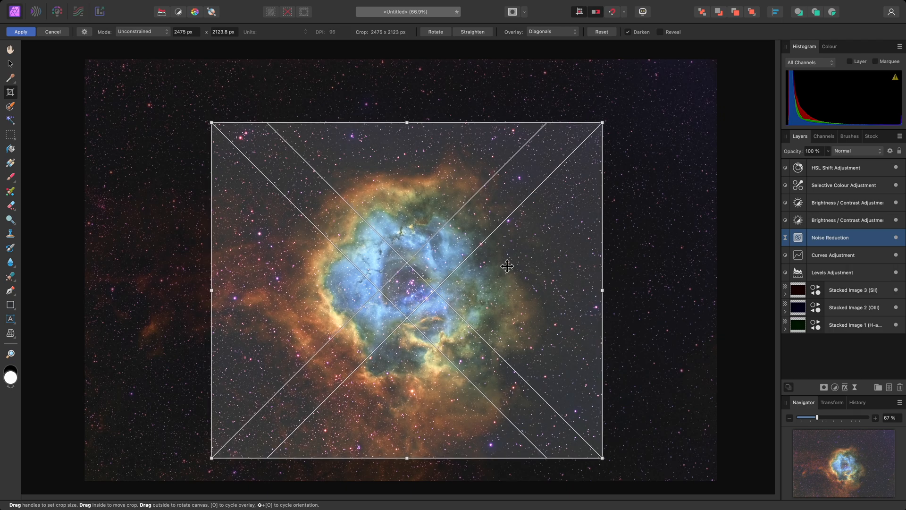
pyautogui.press('return')
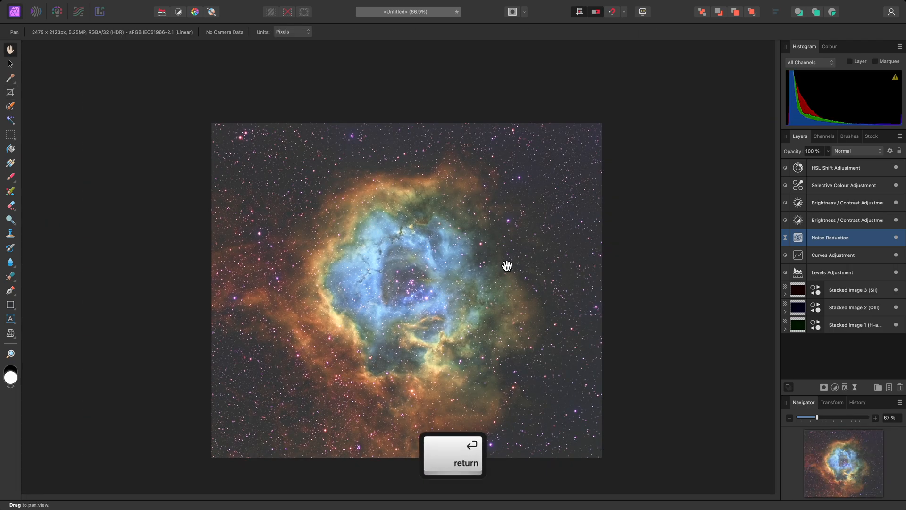
pyautogui.press('return')
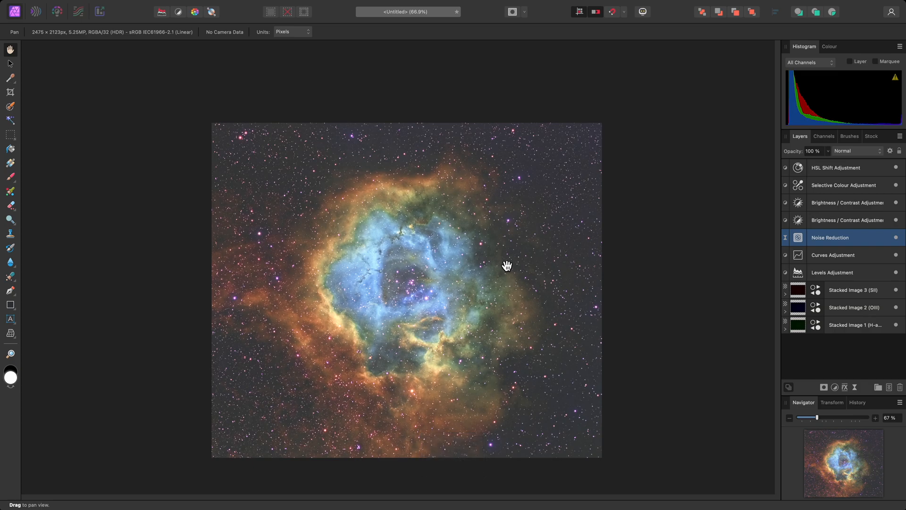
pyautogui.press('c')
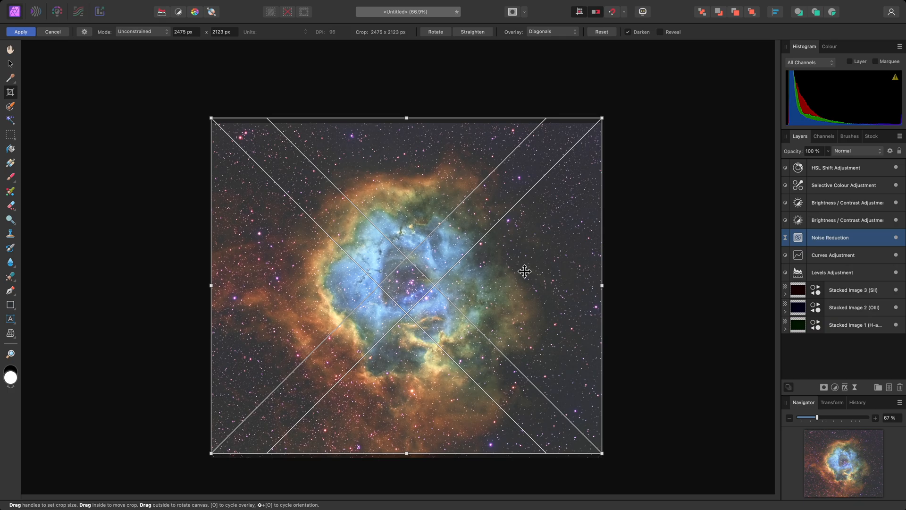
pyautogui.press('return')
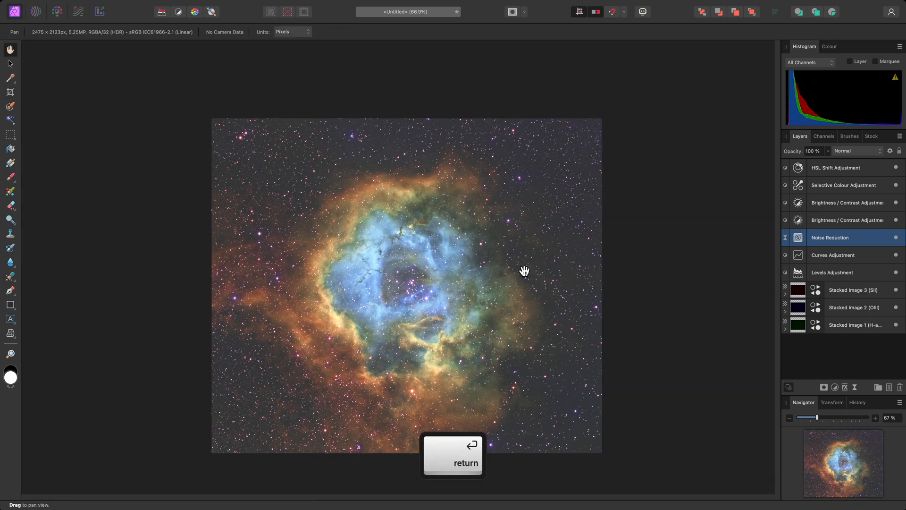
pyautogui.press('cmd+0')
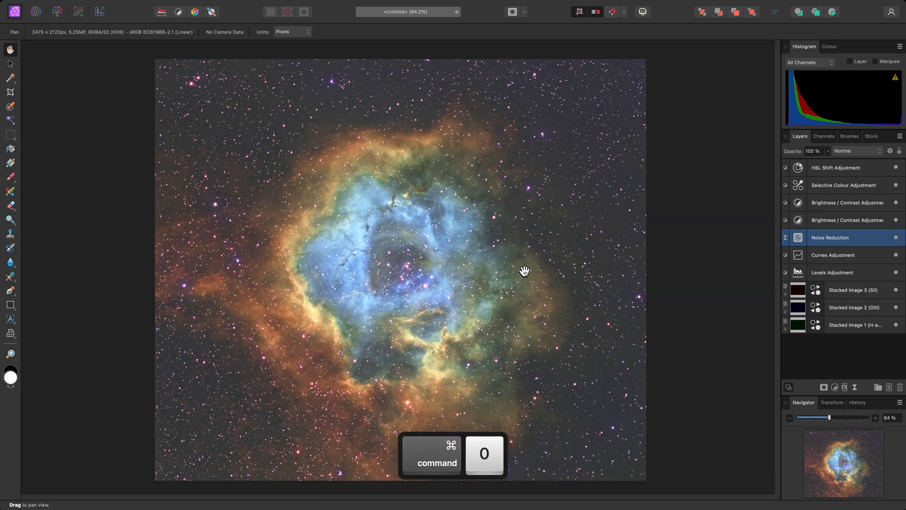
pyautogui.moveTo(653, 267)
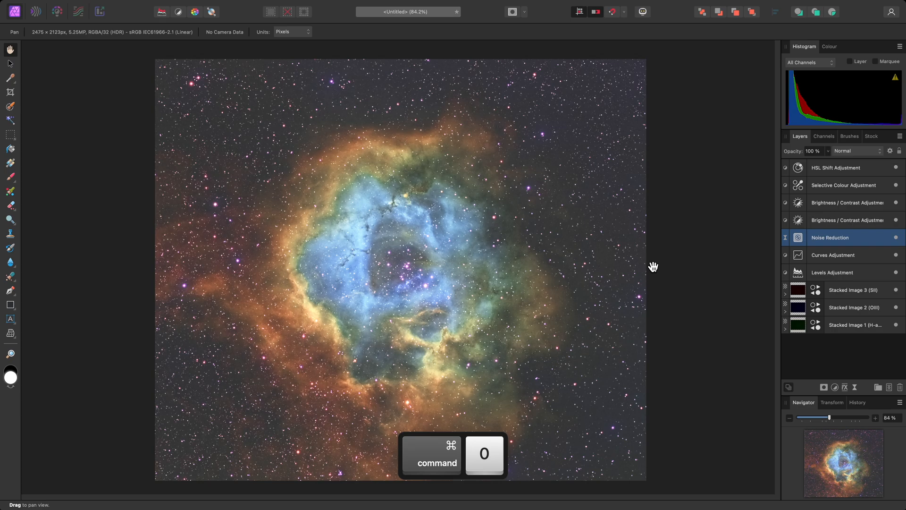